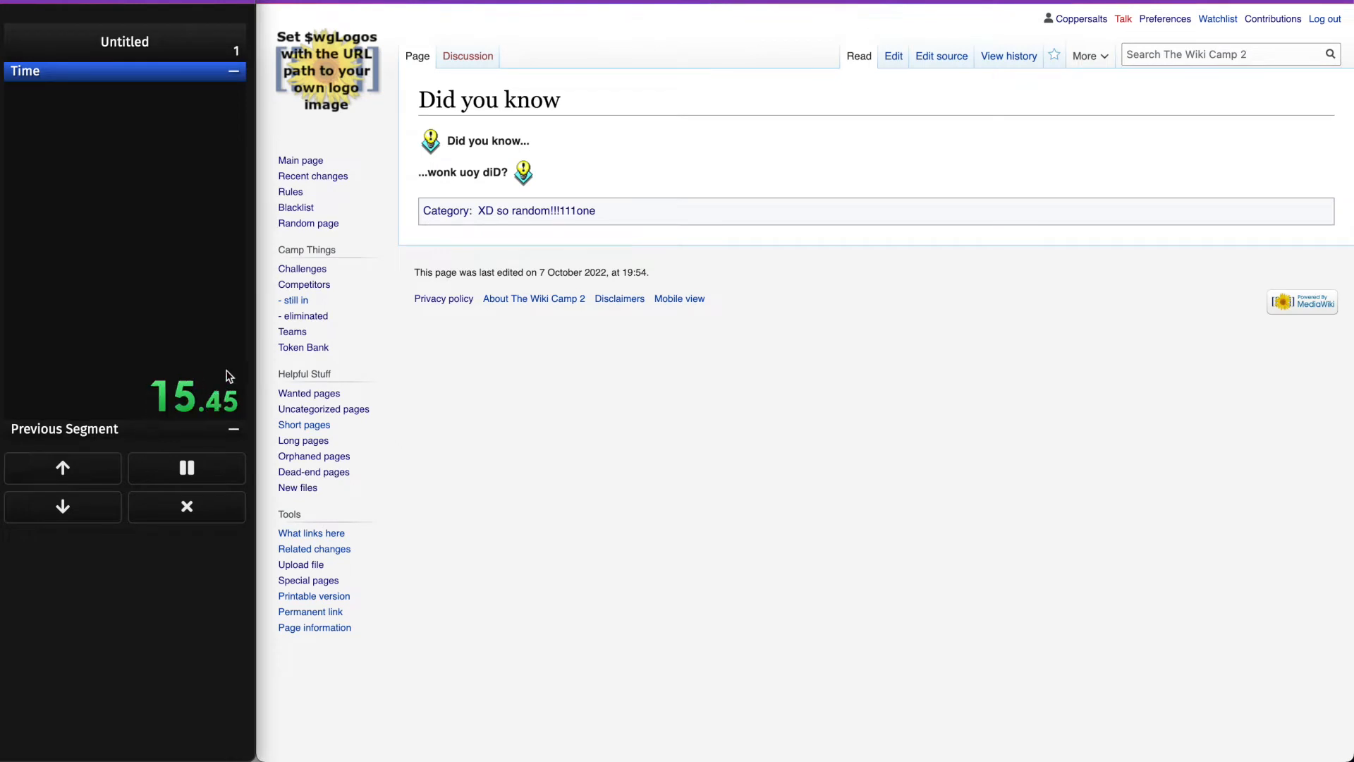
pyautogui.moveTo(128, 421)
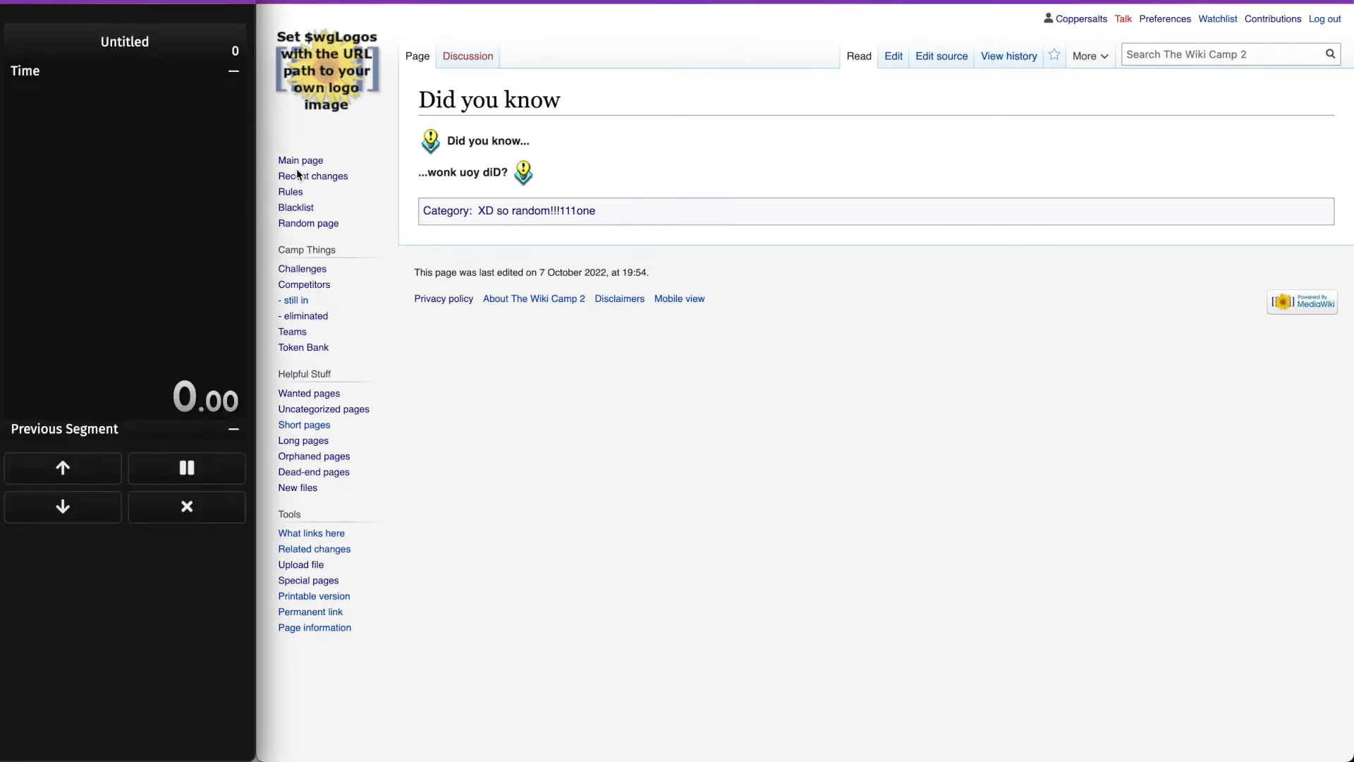
pyautogui.moveTo(300, 161)
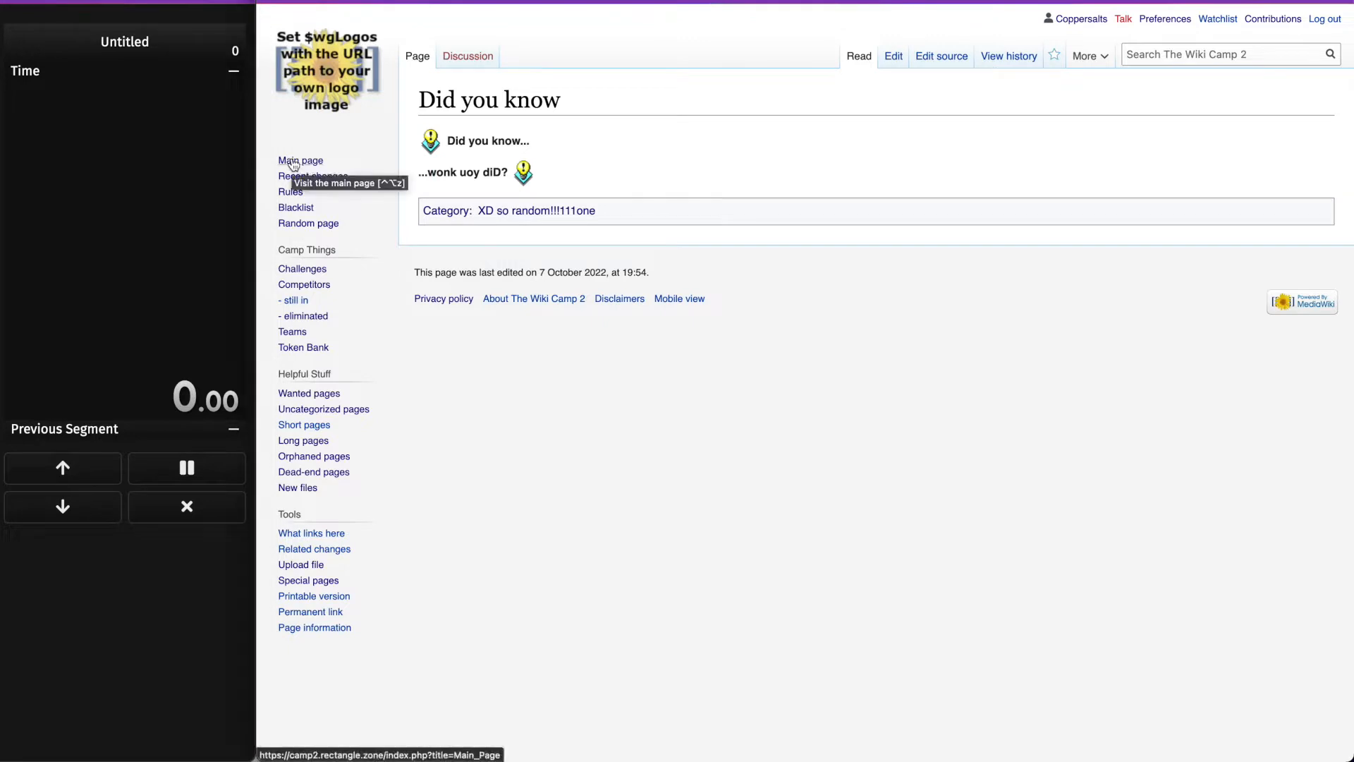
# - Open The Wiki Camp 2 Main Page from the 'Did you know' page via the sidebar
pyautogui.click(301, 161)
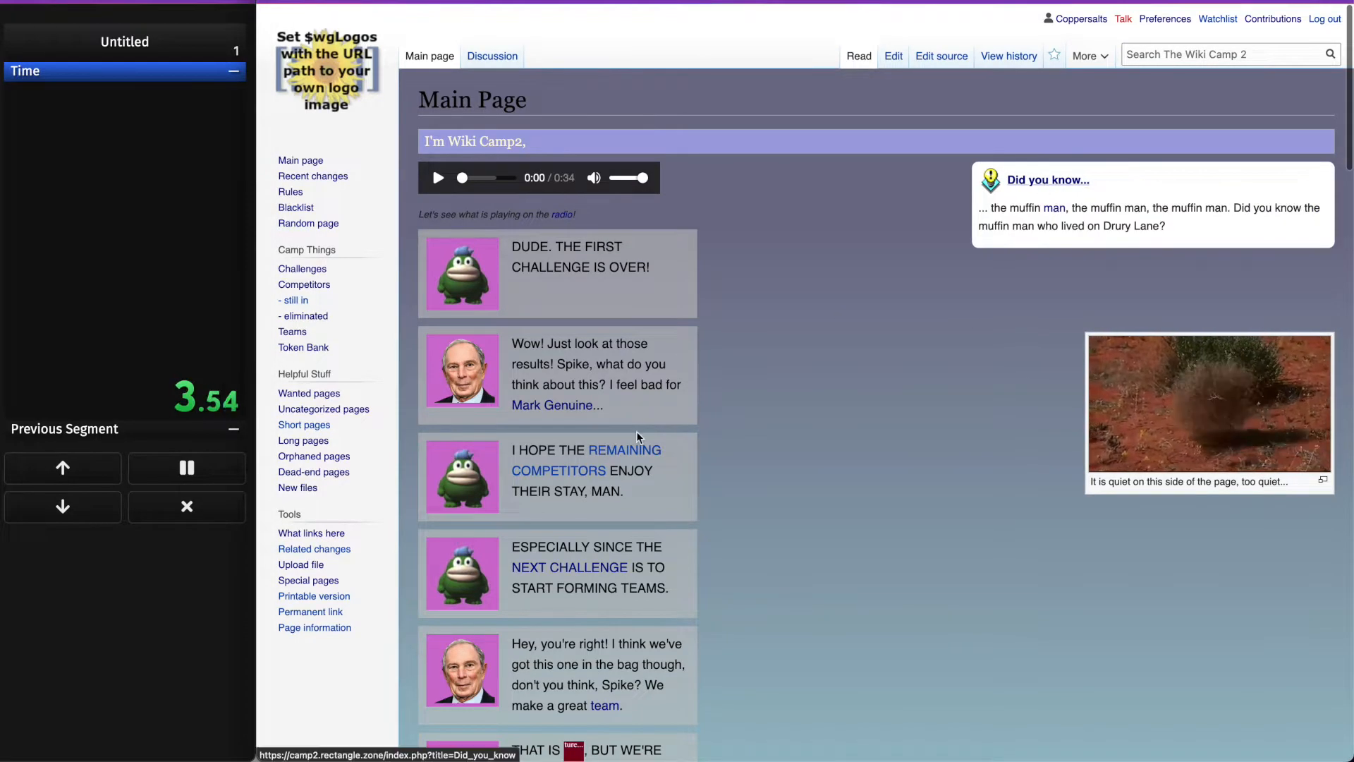
# - Go from Did you know to Ninetales and claim the CSS-only challenge crystal at its bottom
pyautogui.click(1047, 179)
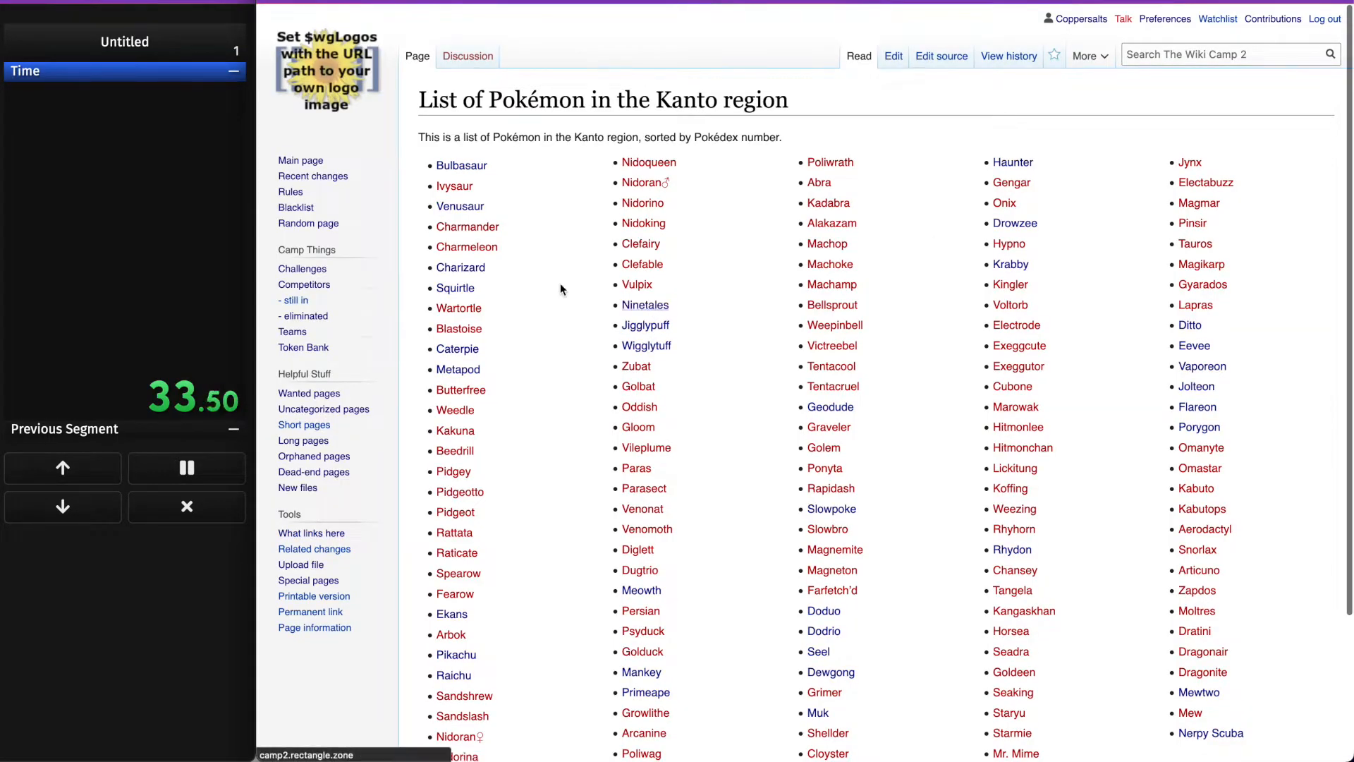
pyautogui.click(643, 304)
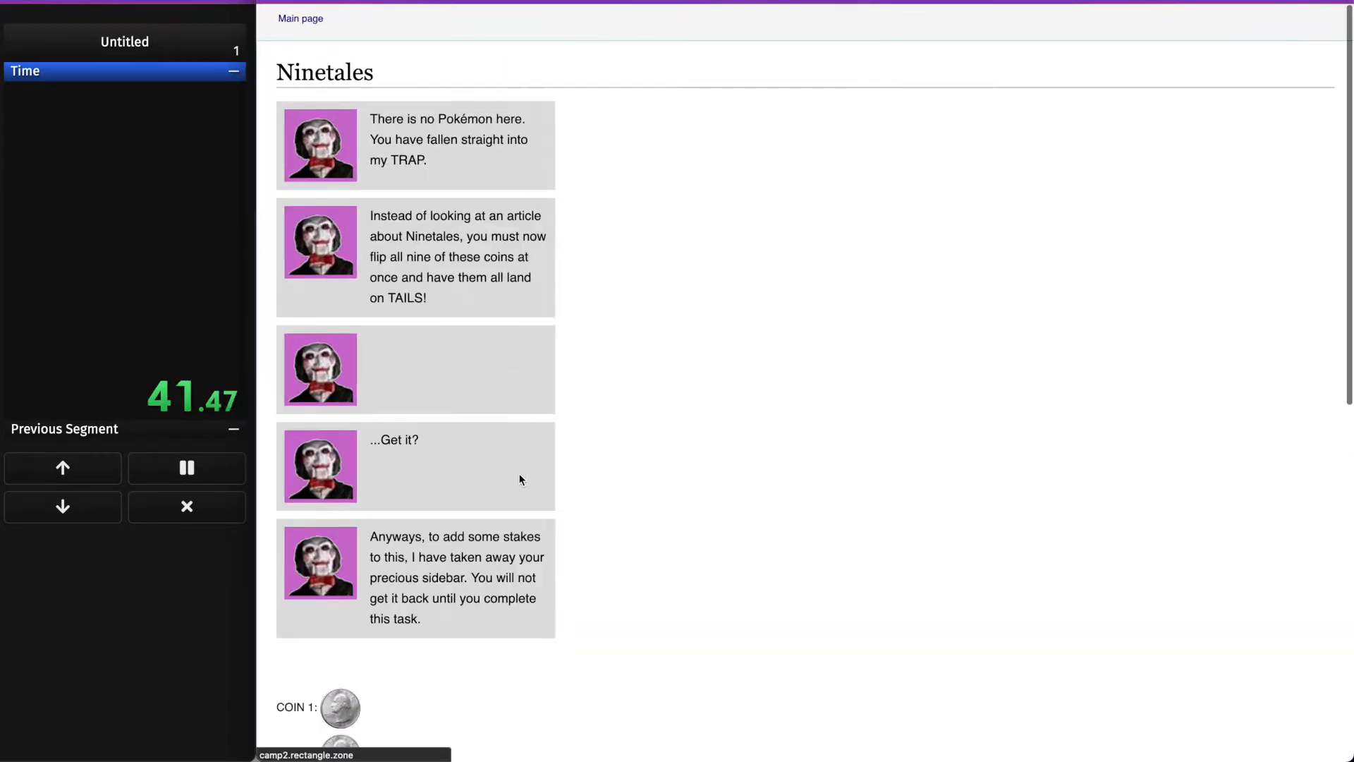
pyautogui.scroll(-3)
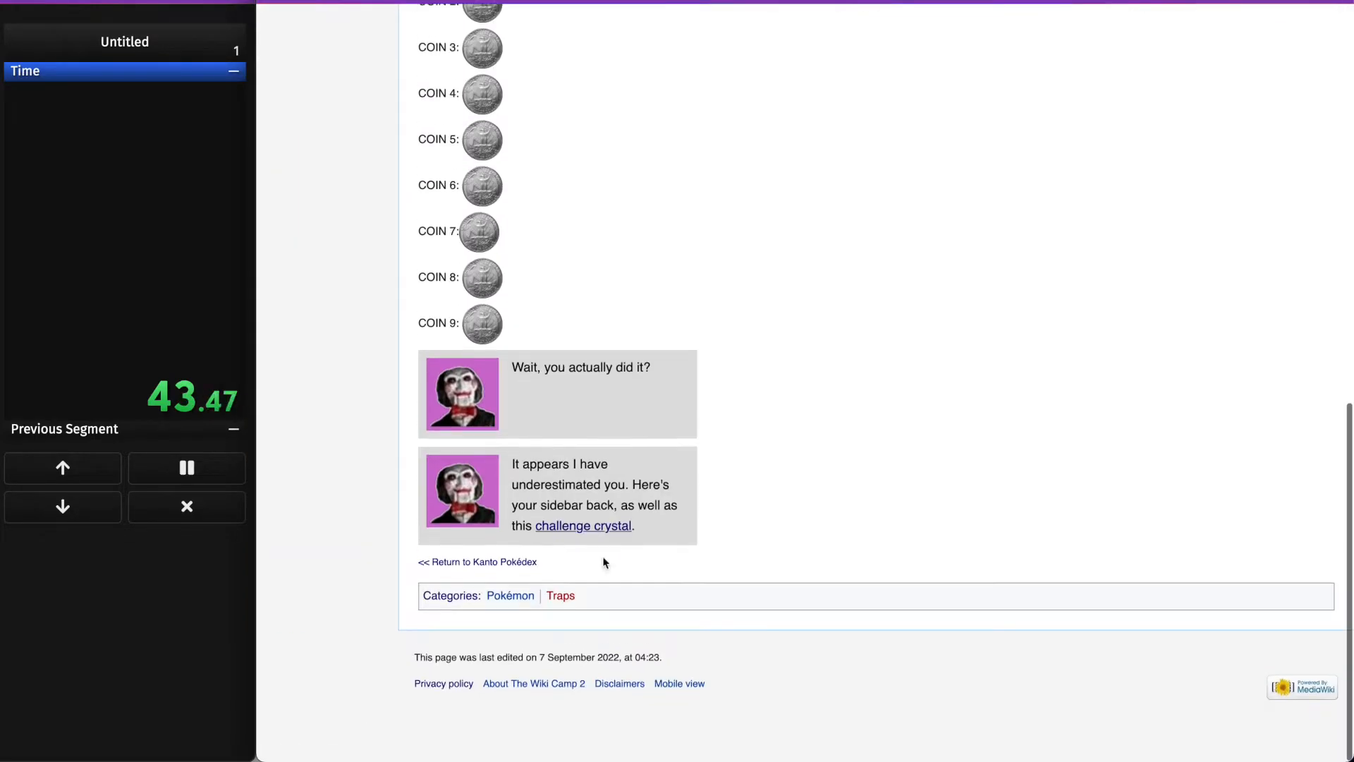
pyautogui.click(582, 525)
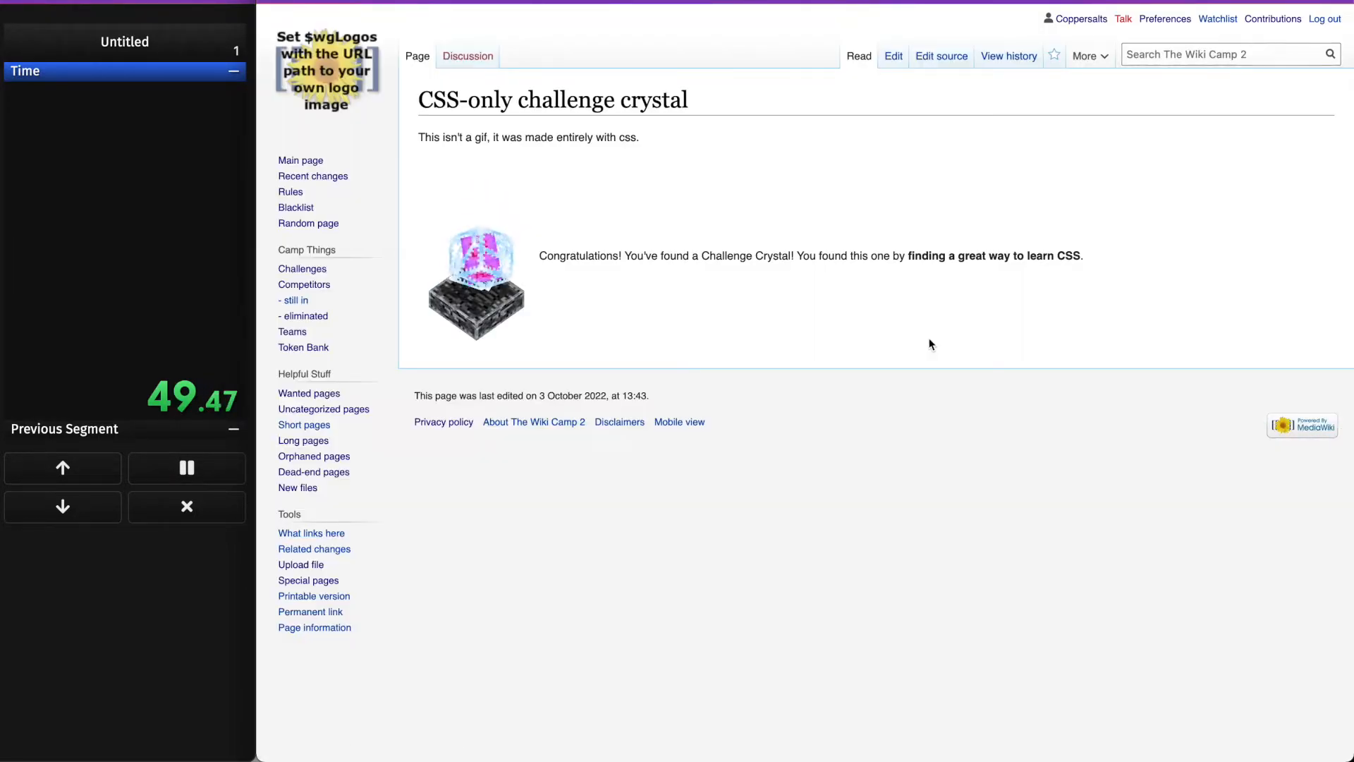
# - Open the Alvin article and swap its chipmunk gif for the PUSH button
pyautogui.scroll(-3)
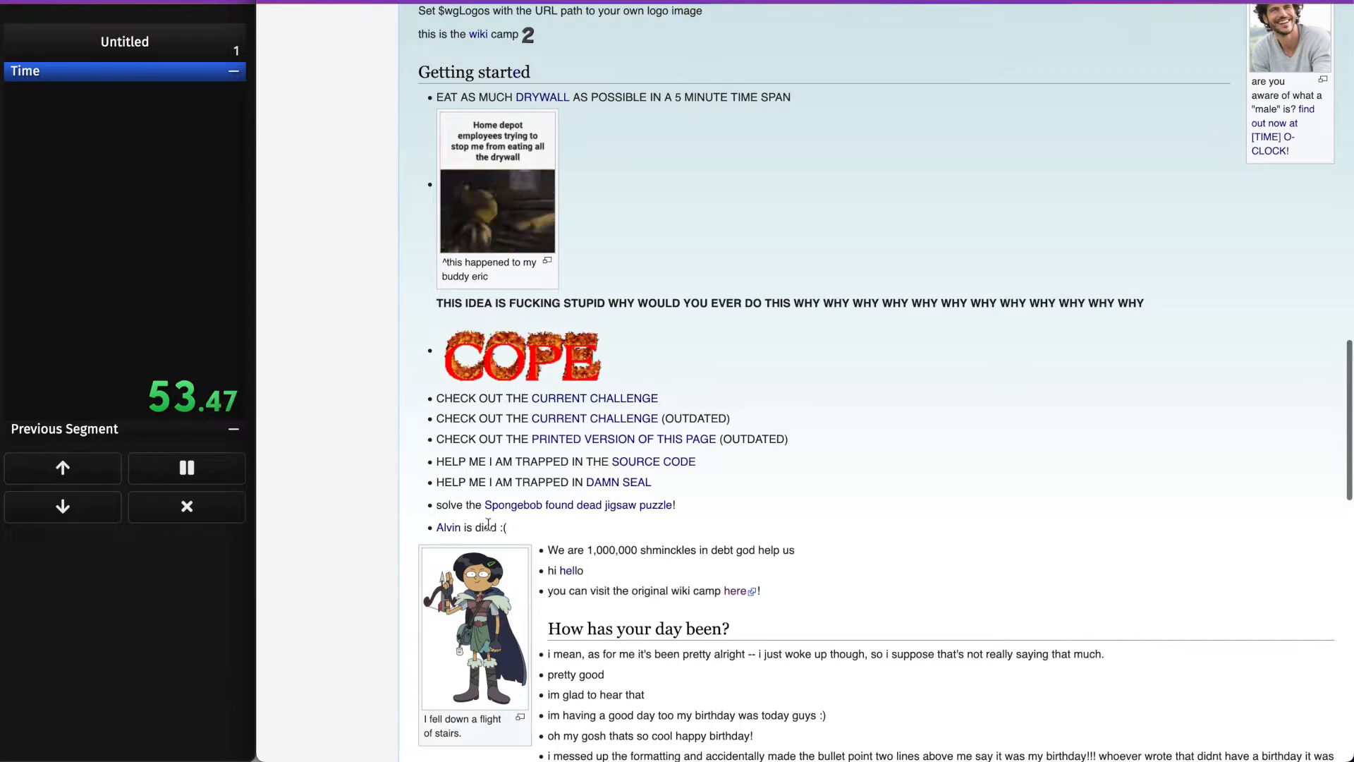
pyautogui.click(447, 527)
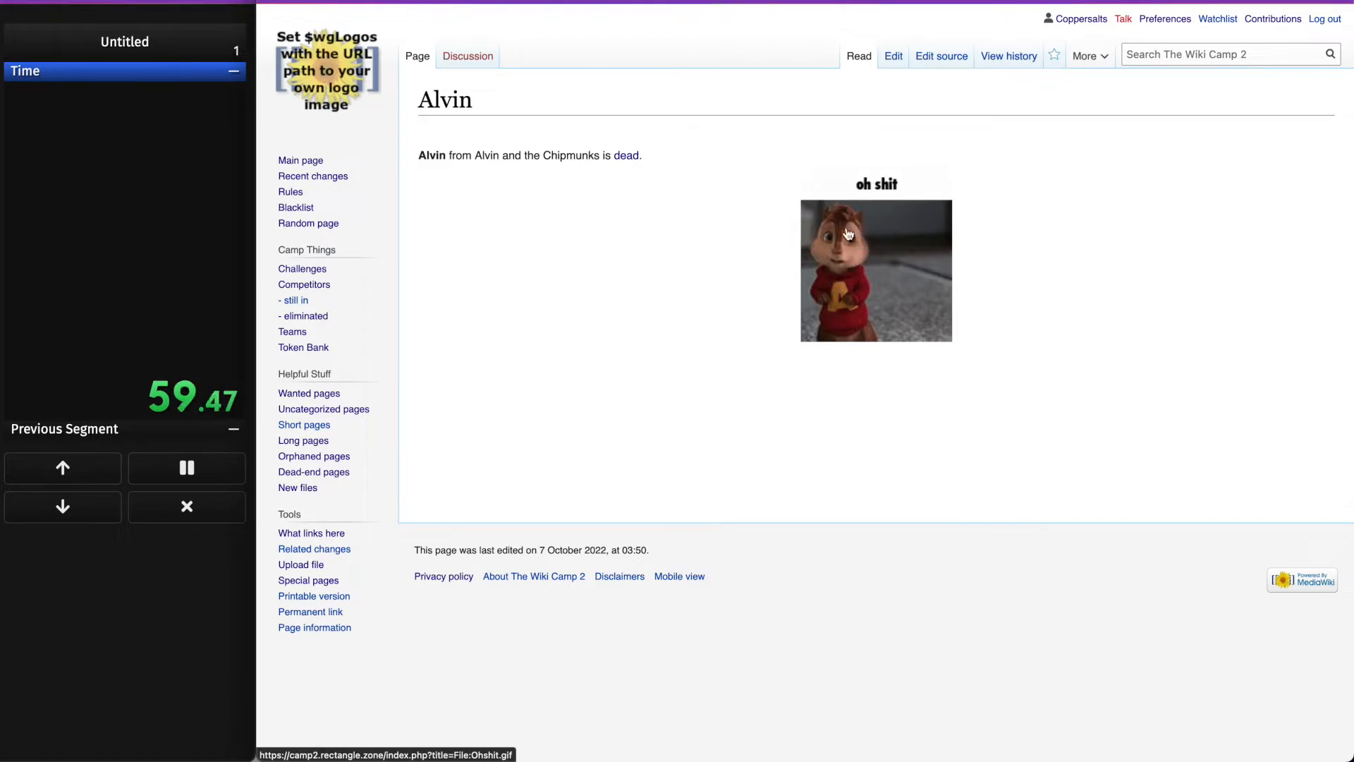
pyautogui.moveTo(880, 247)
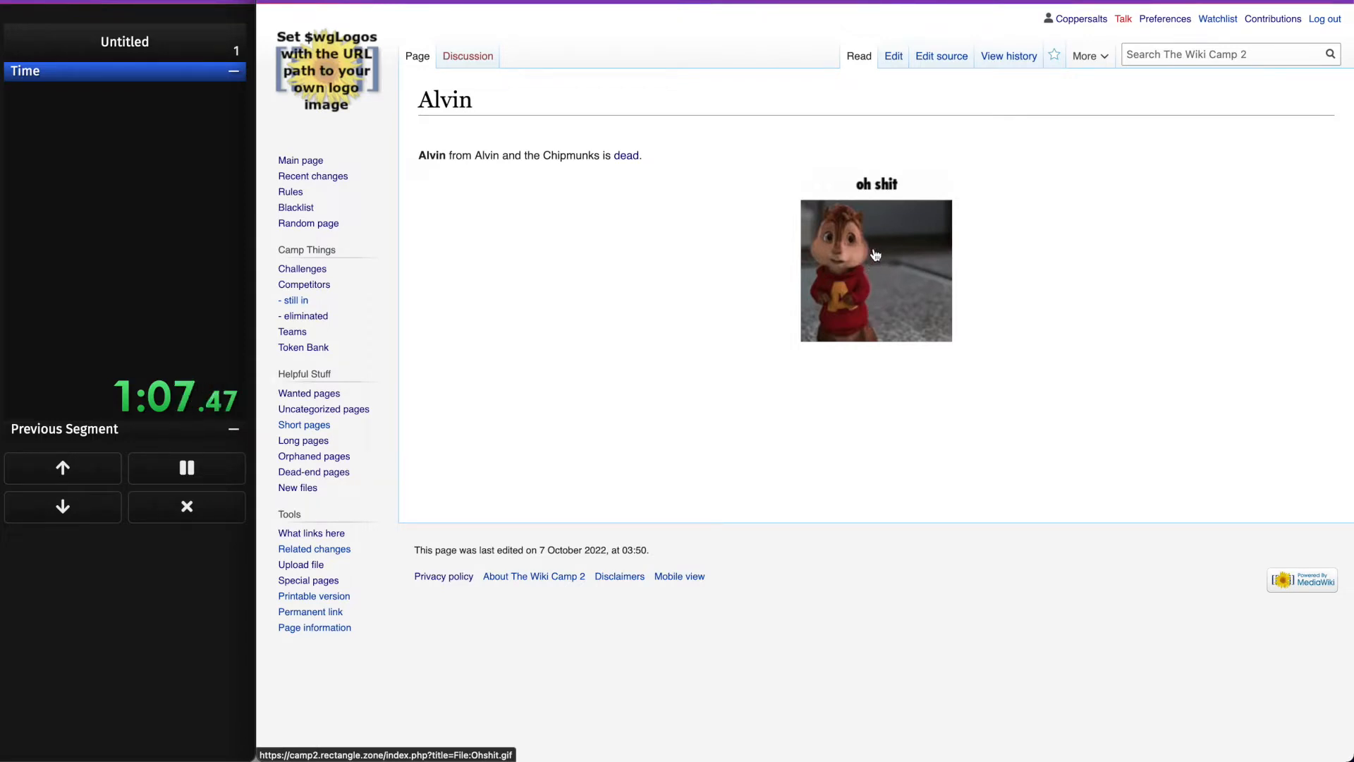
pyautogui.click(875, 271)
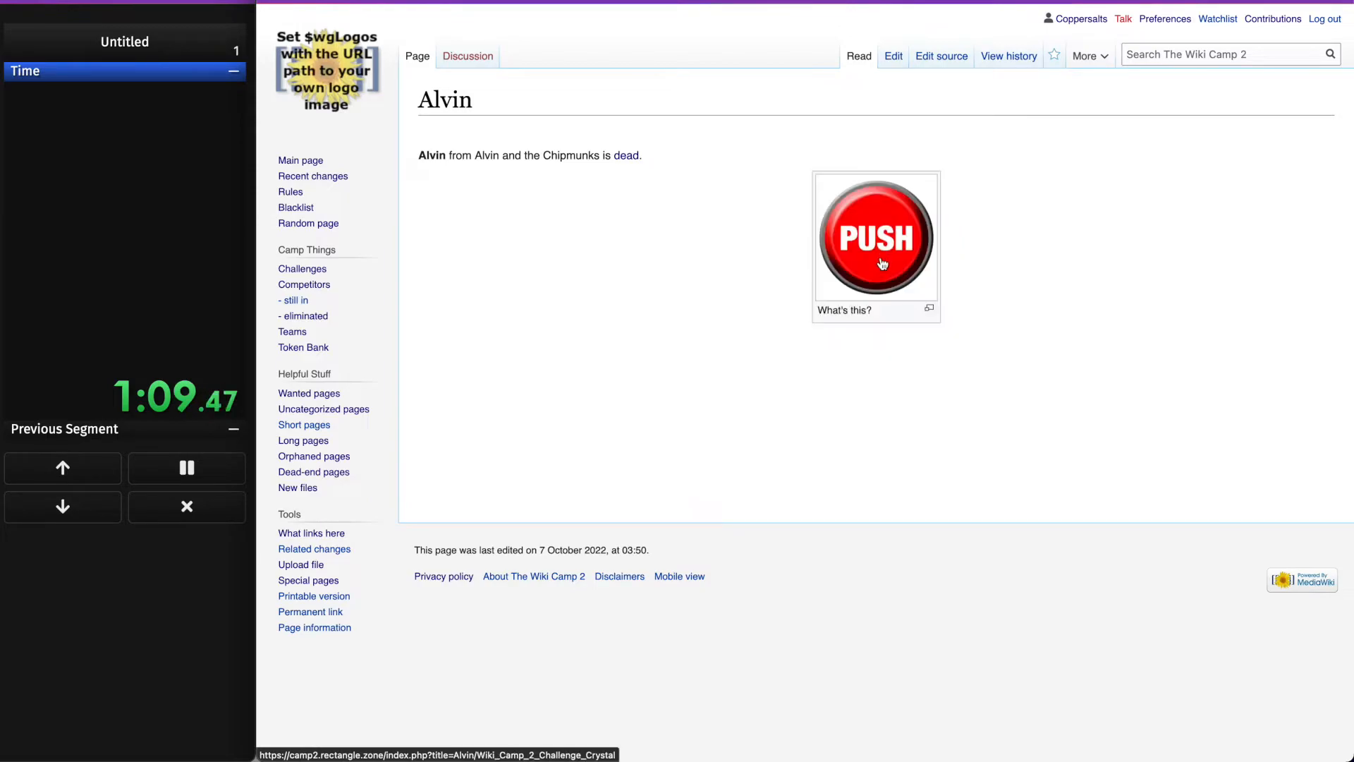
# - Push the button, enable Dark Reader to reveal 'screams of the damned', then reach the Fandom page
pyautogui.click(876, 236)
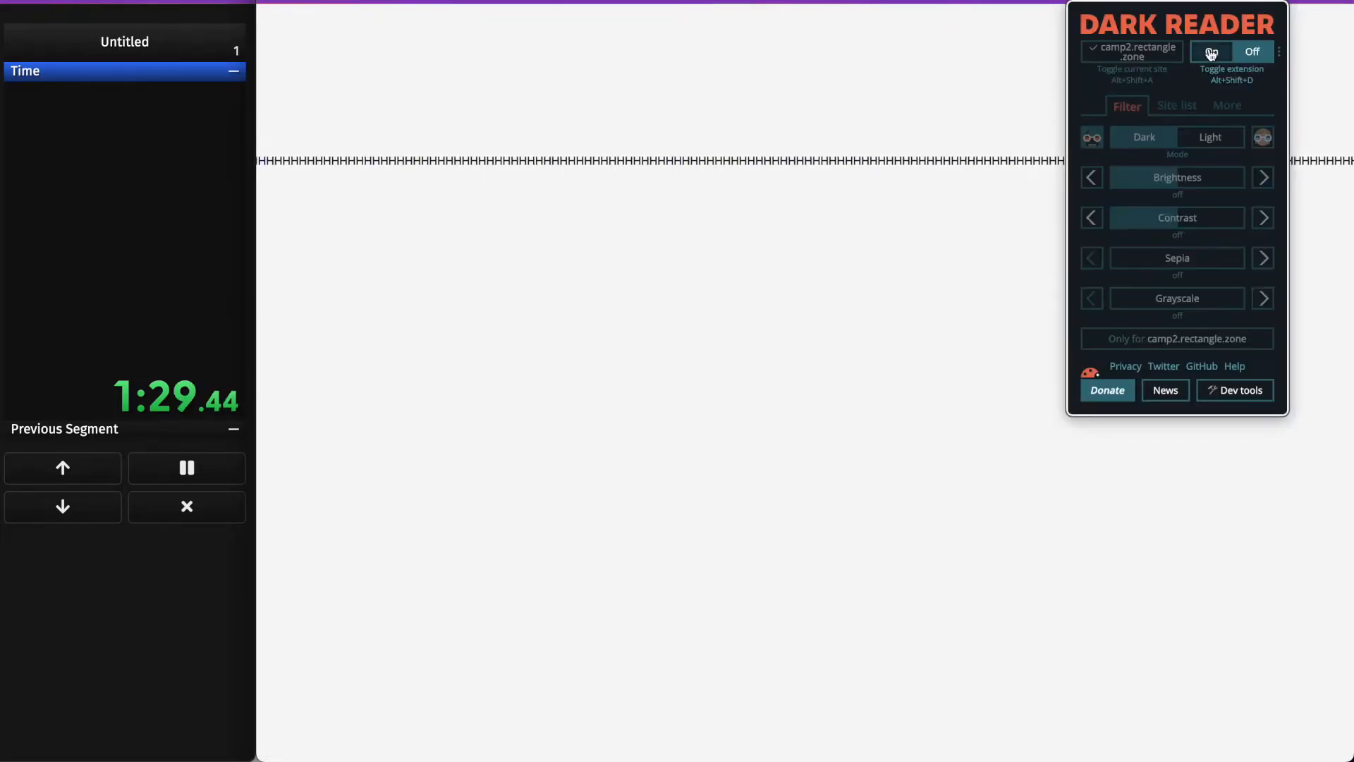
pyautogui.click(1210, 50)
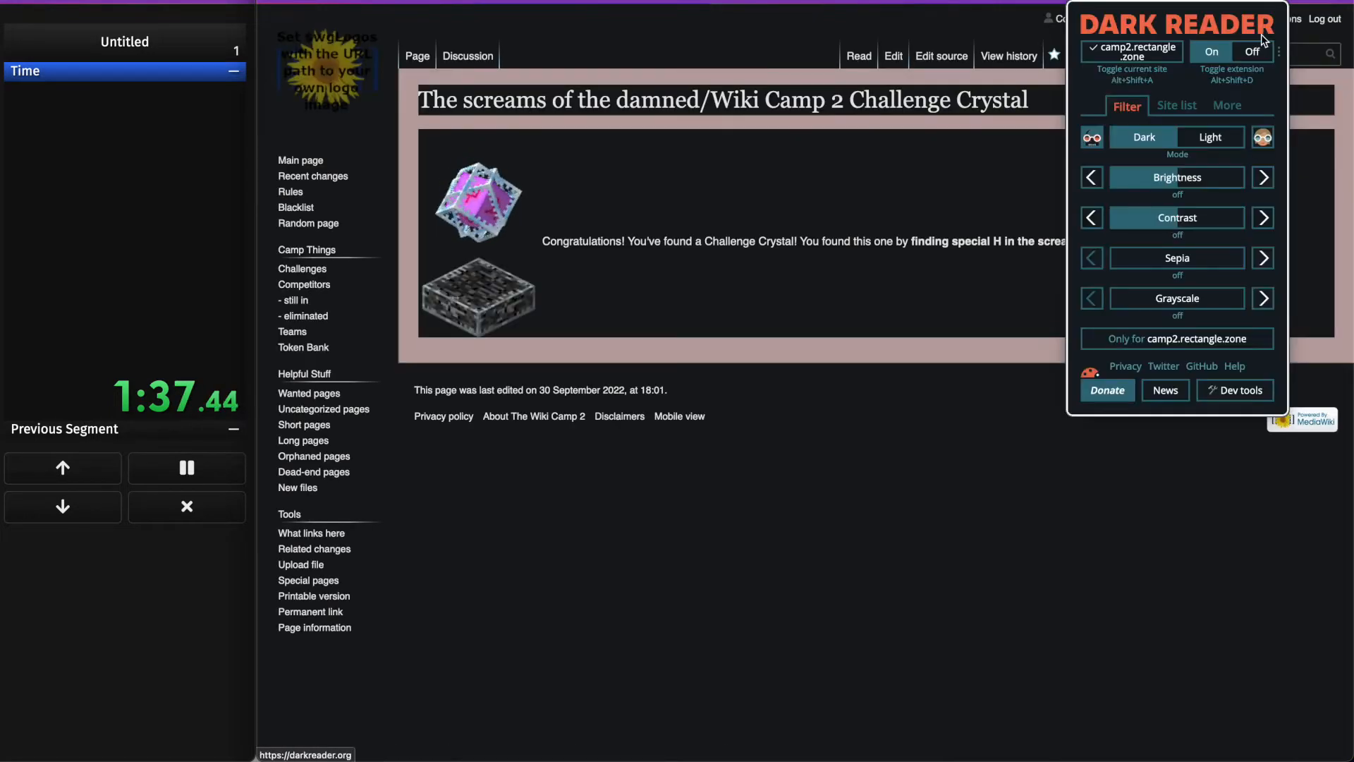
pyautogui.click(1248, 51)
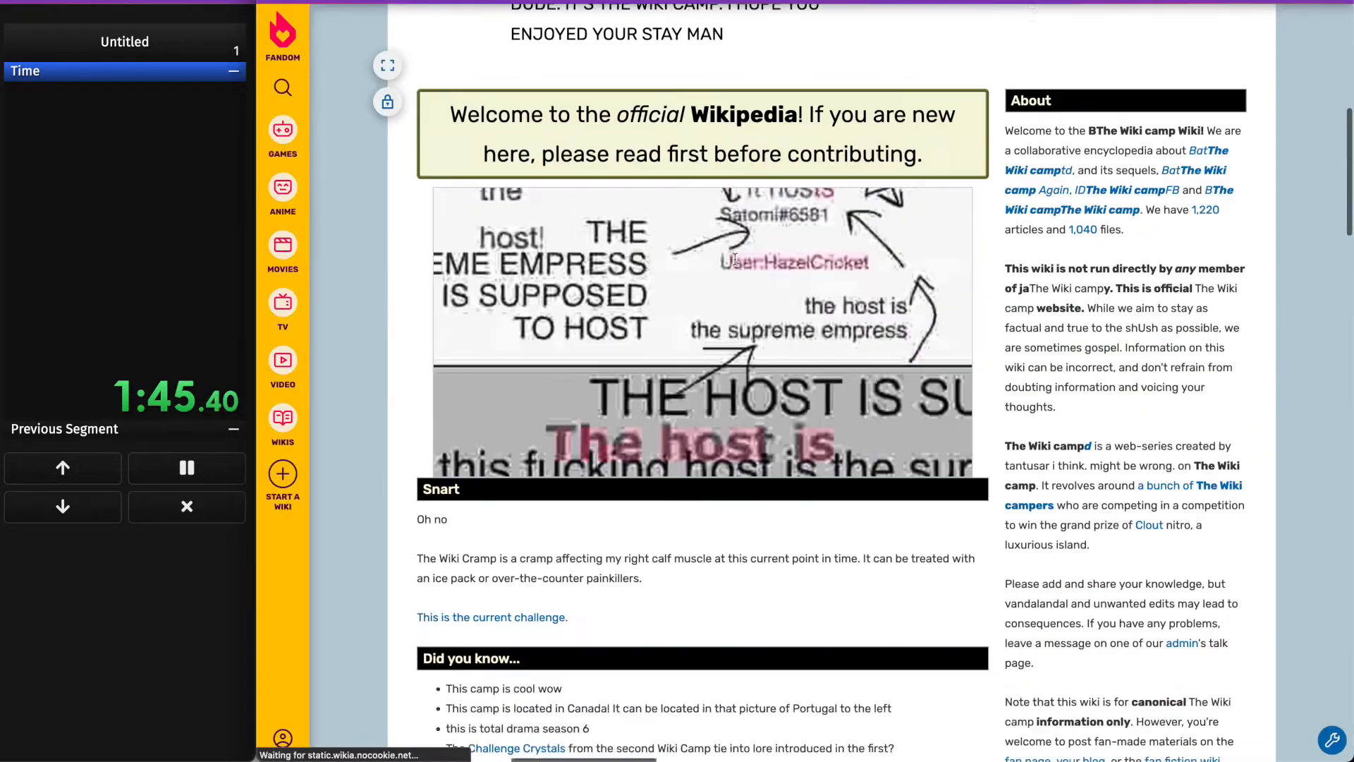
# - Follow Mark Genuine to the Five Nights at Freddy's static-image crystal, then return to Main Page
pyautogui.scroll(-3)
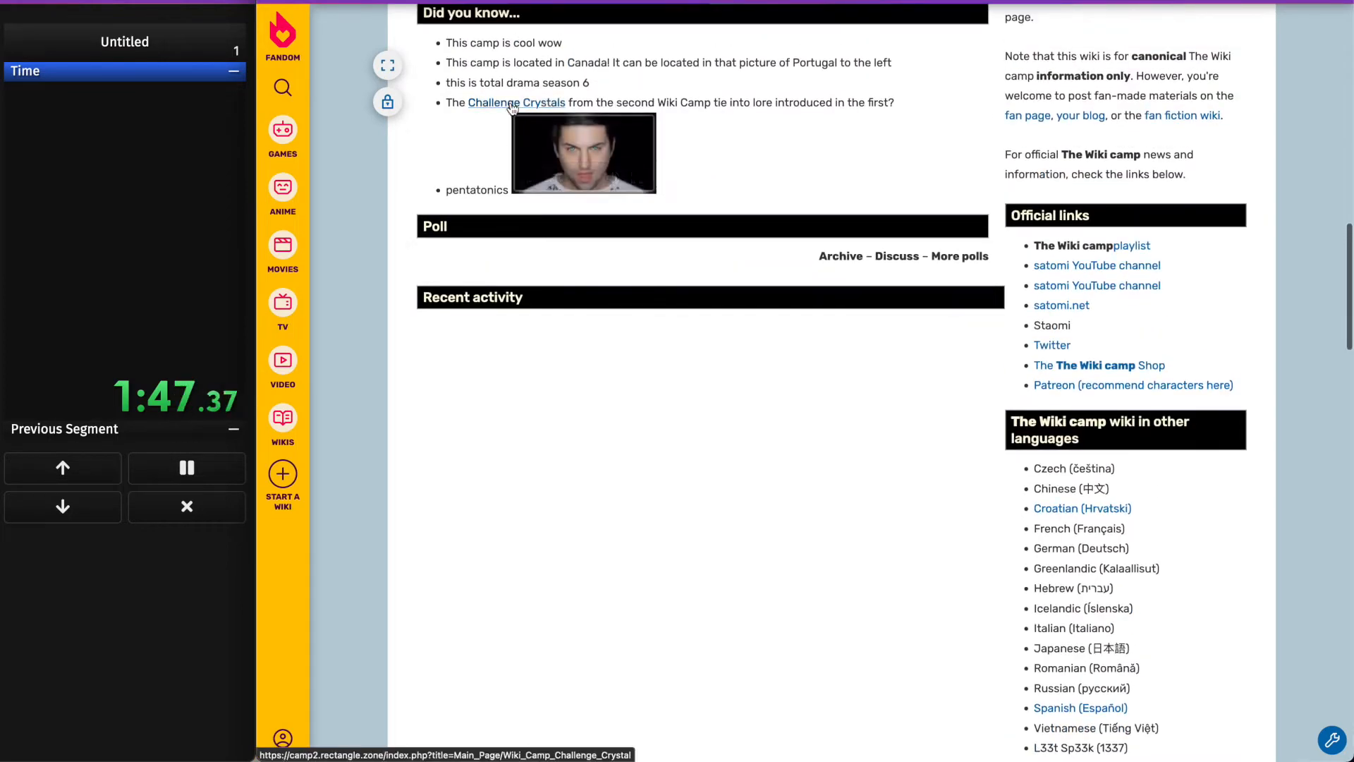
pyautogui.click(516, 101)
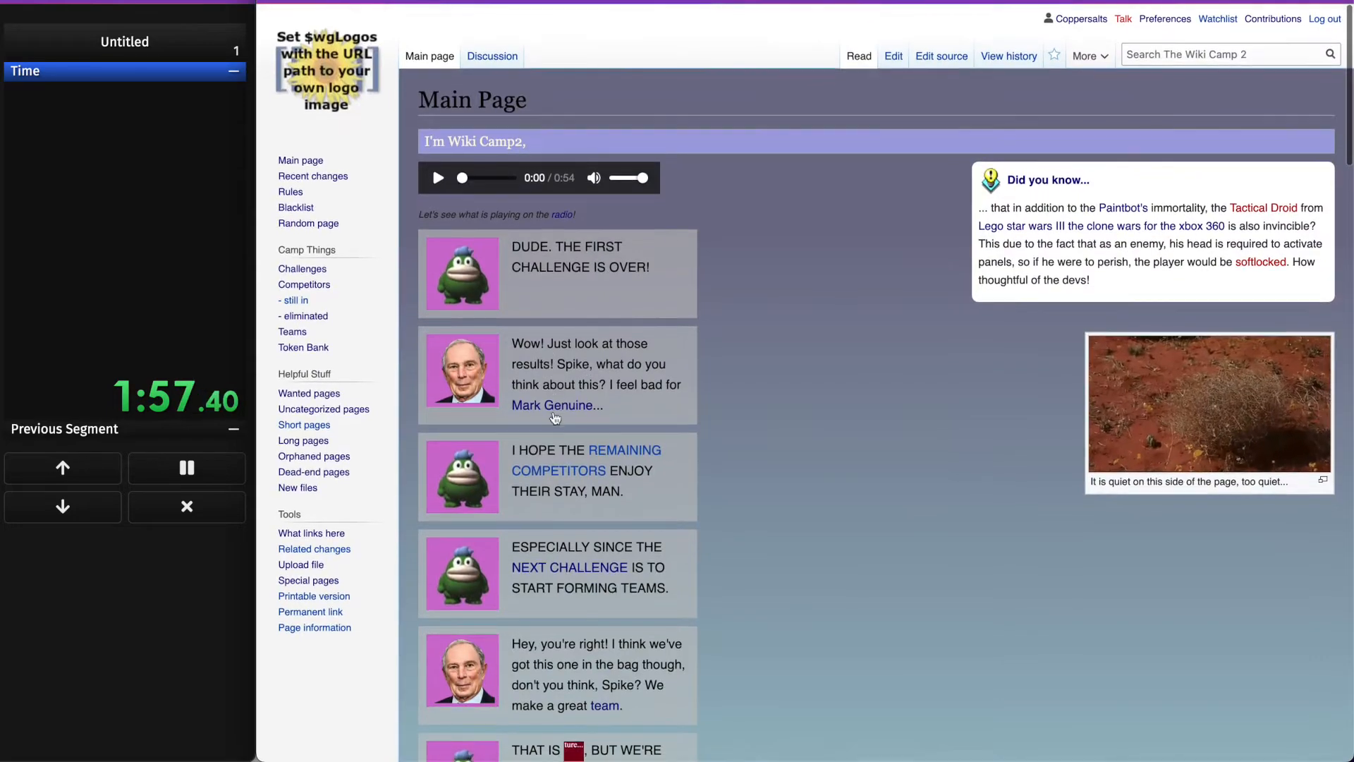
pyautogui.click(556, 405)
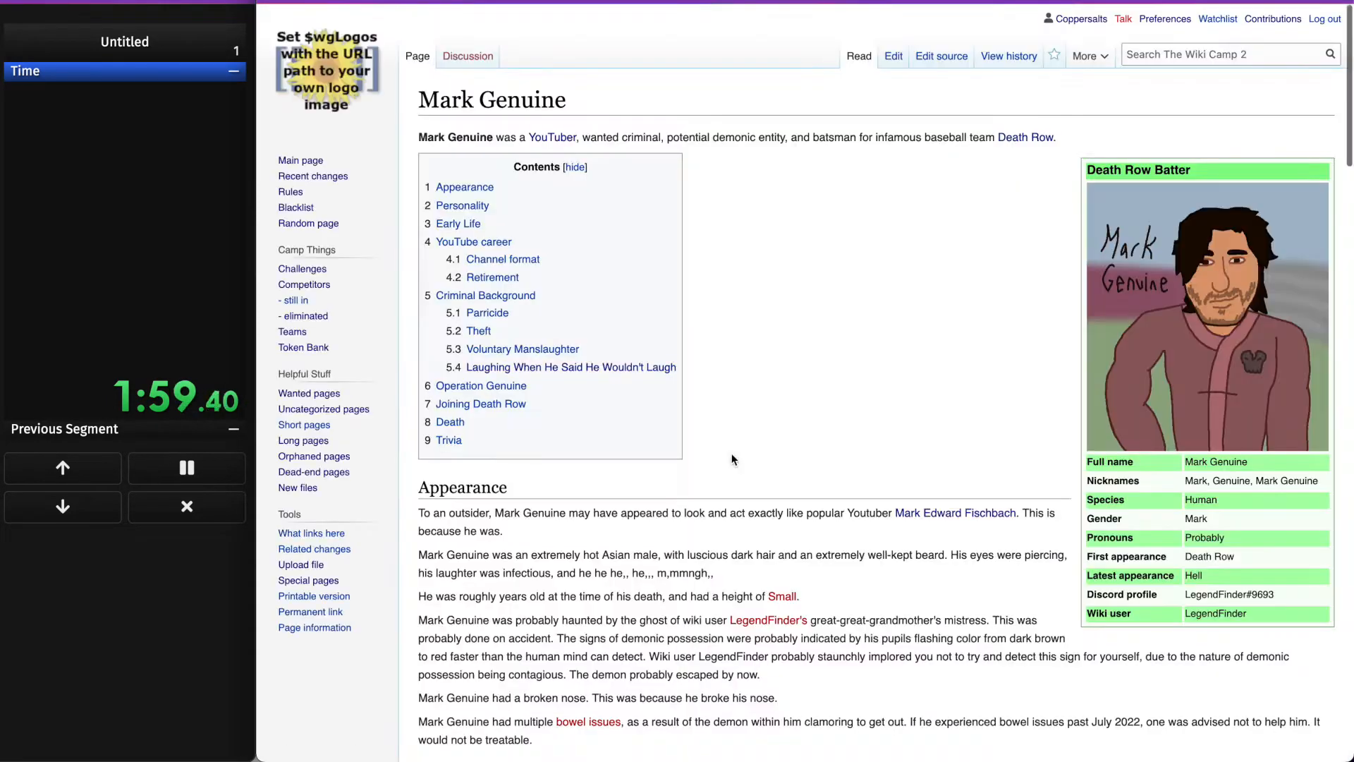
pyautogui.scroll(-3)
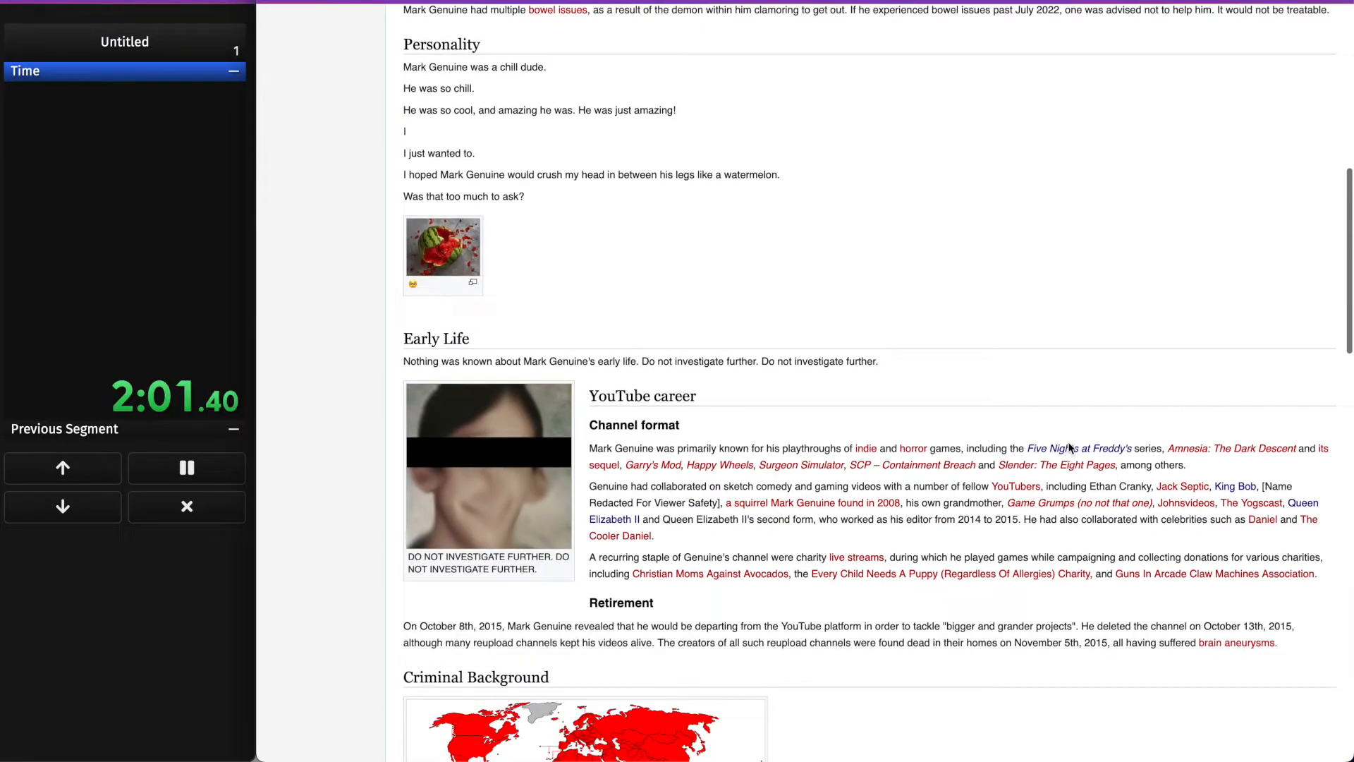
pyautogui.scroll(-3)
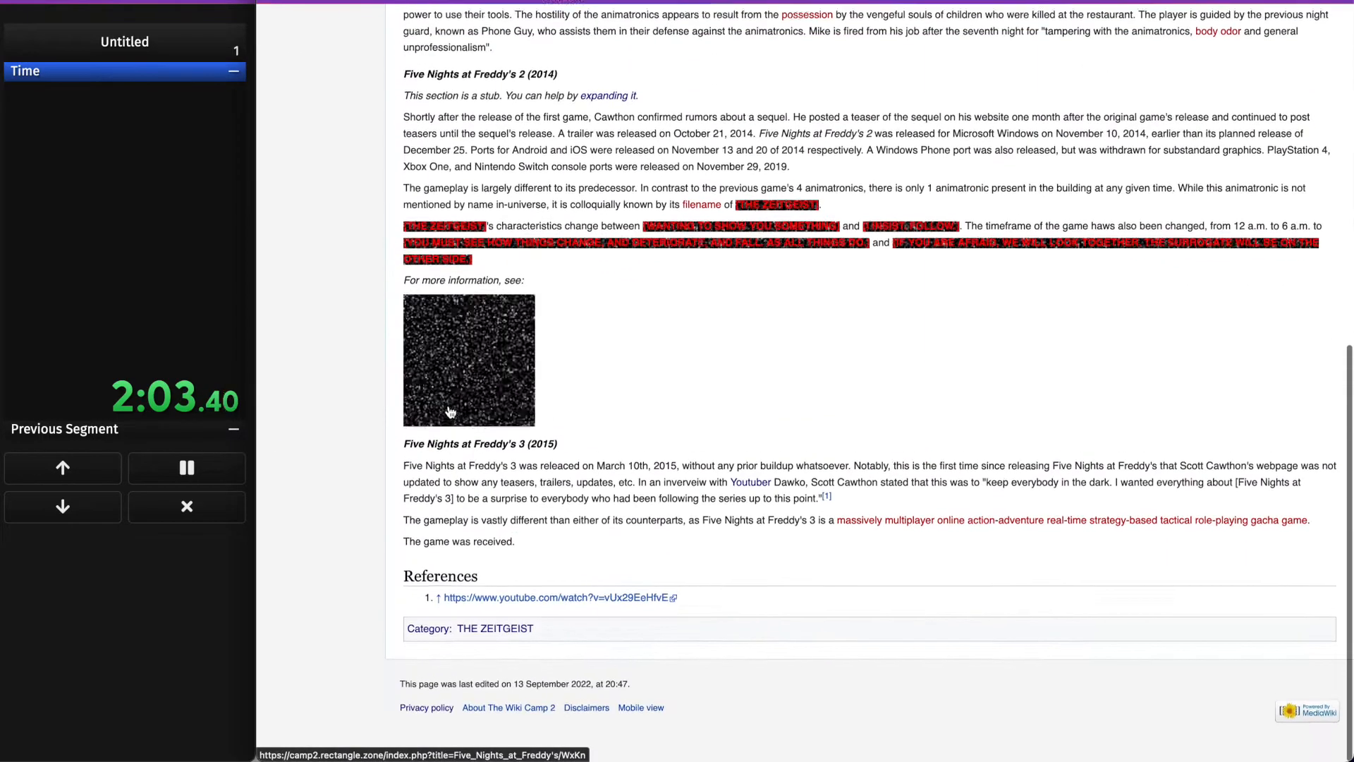
pyautogui.click(468, 359)
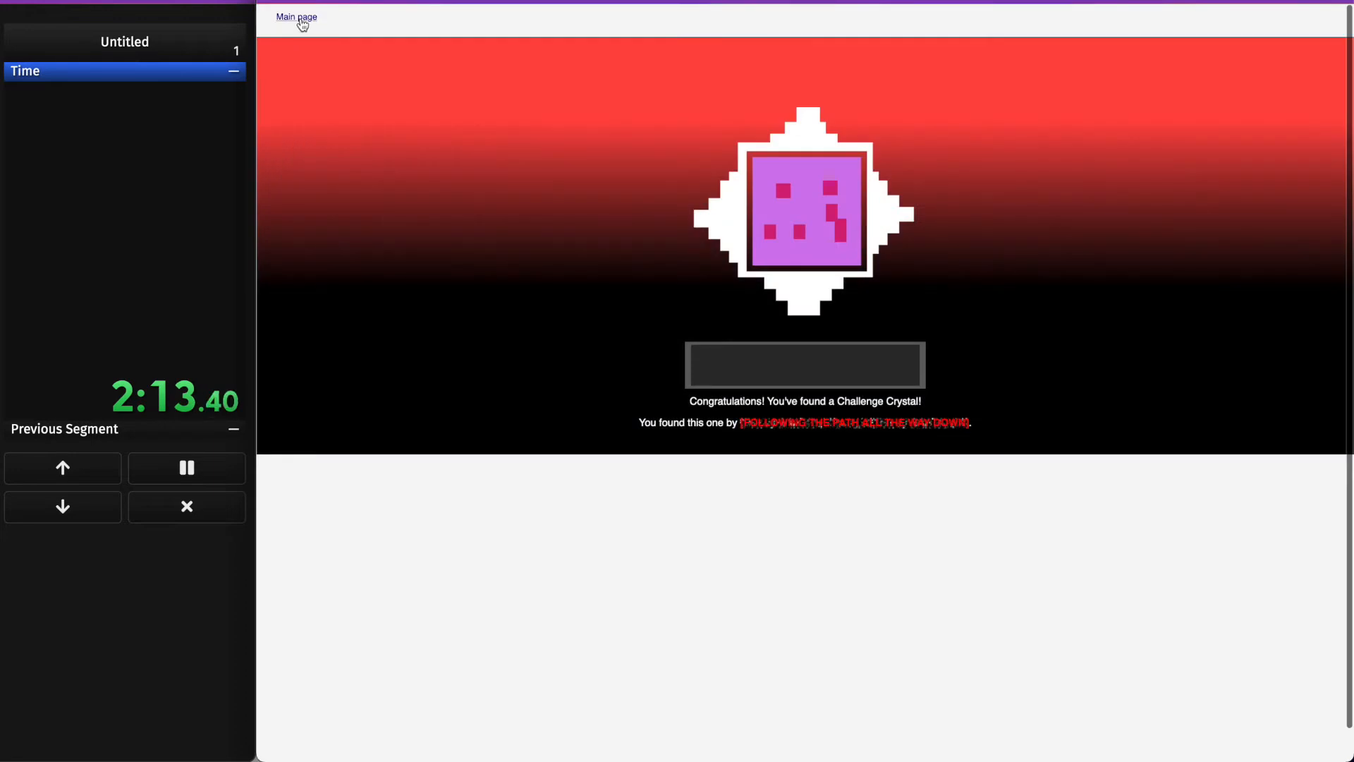
pyautogui.click(296, 16)
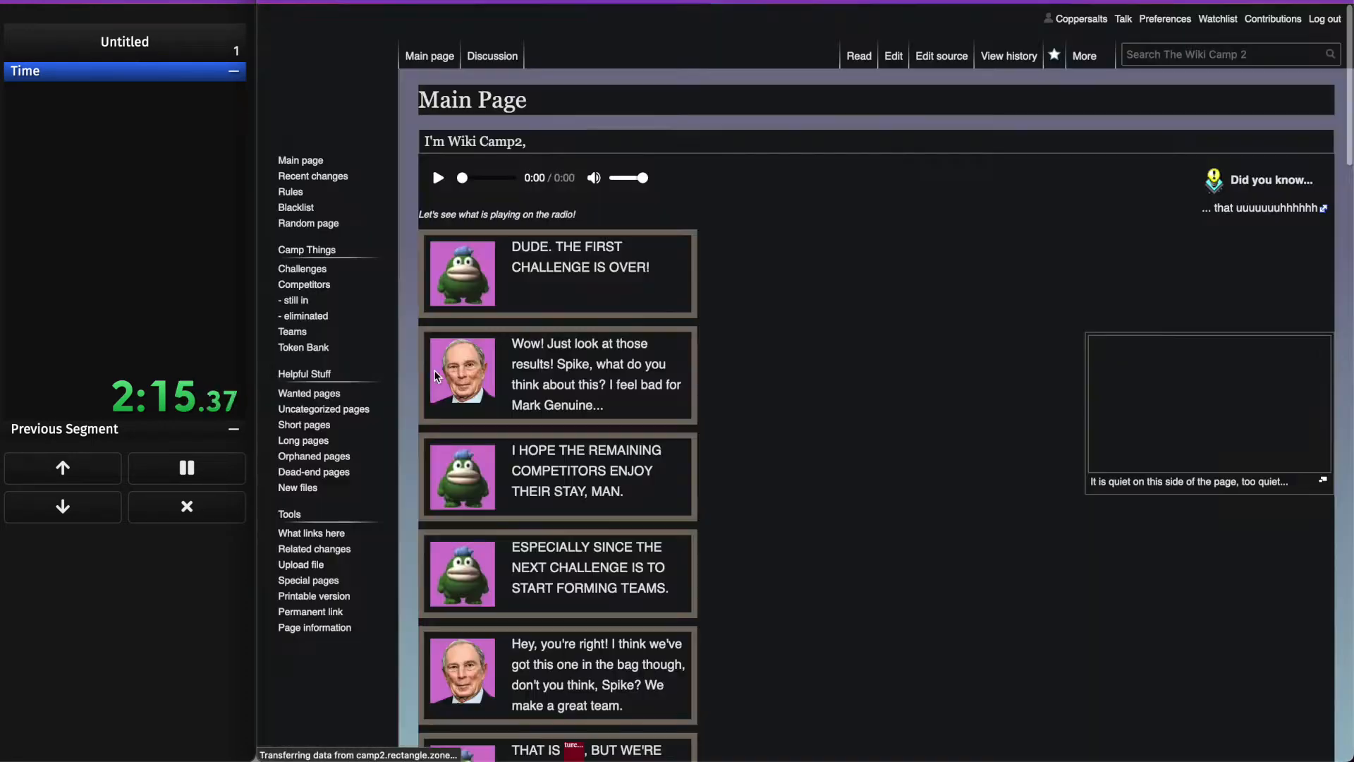
# - Scroll the Challenge 1 results and follow The Wiki Machine's 5b link to Wiki Camp Kart
pyautogui.scroll(-3)
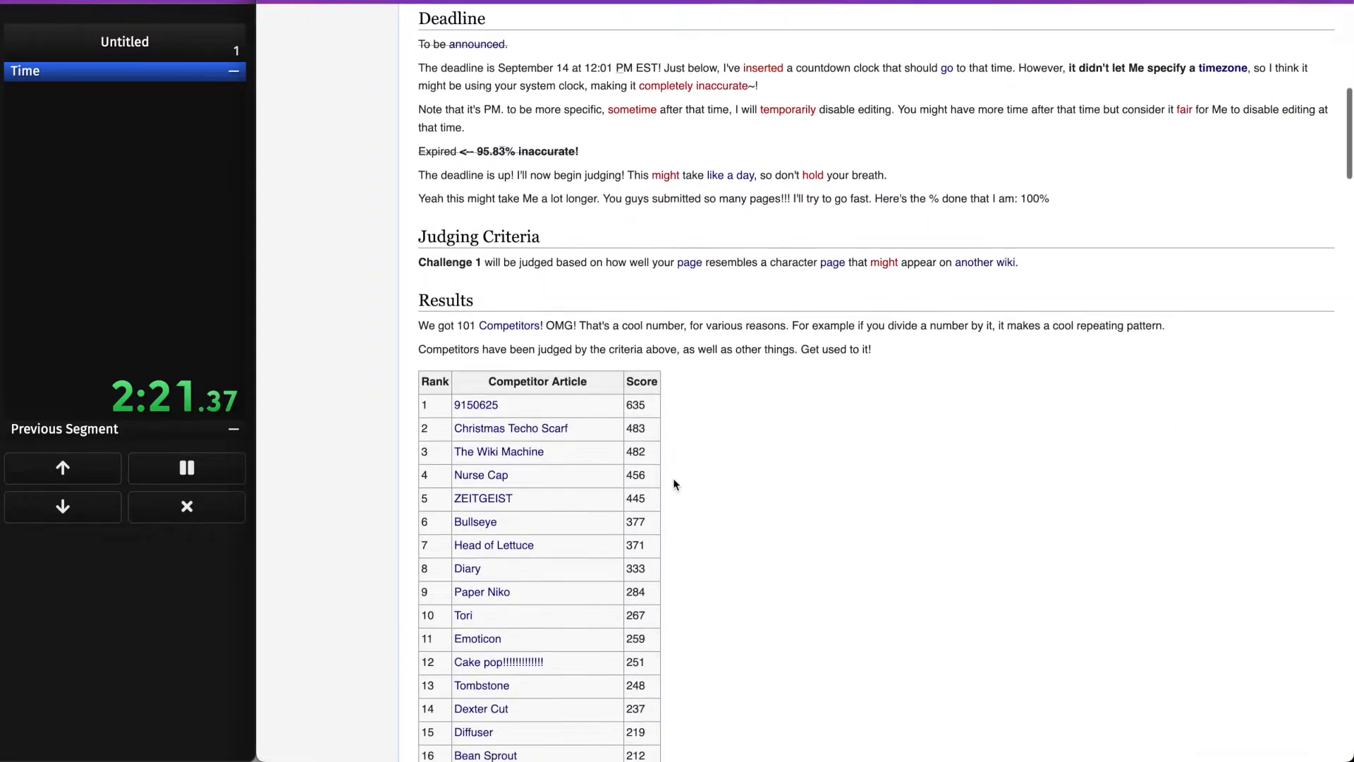
pyautogui.scroll(-3)
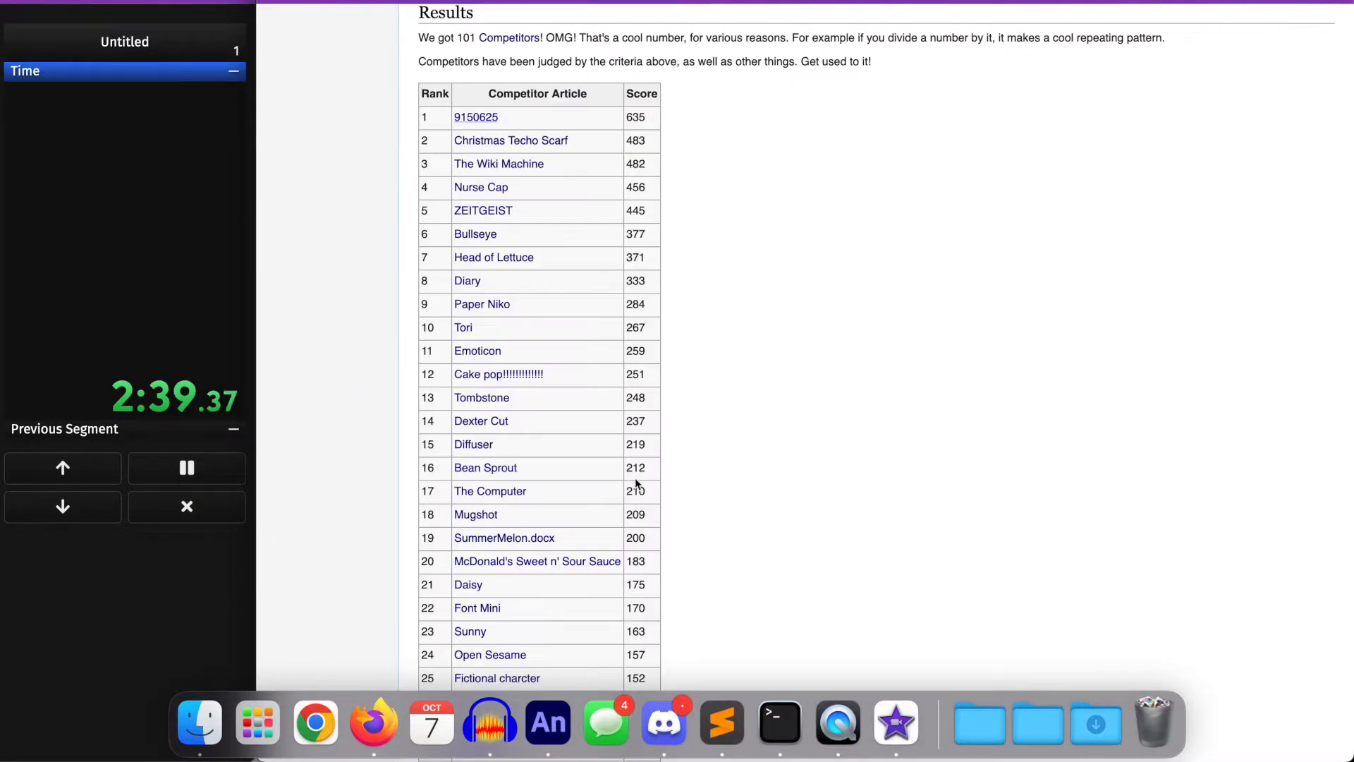
pyautogui.scroll(-3)
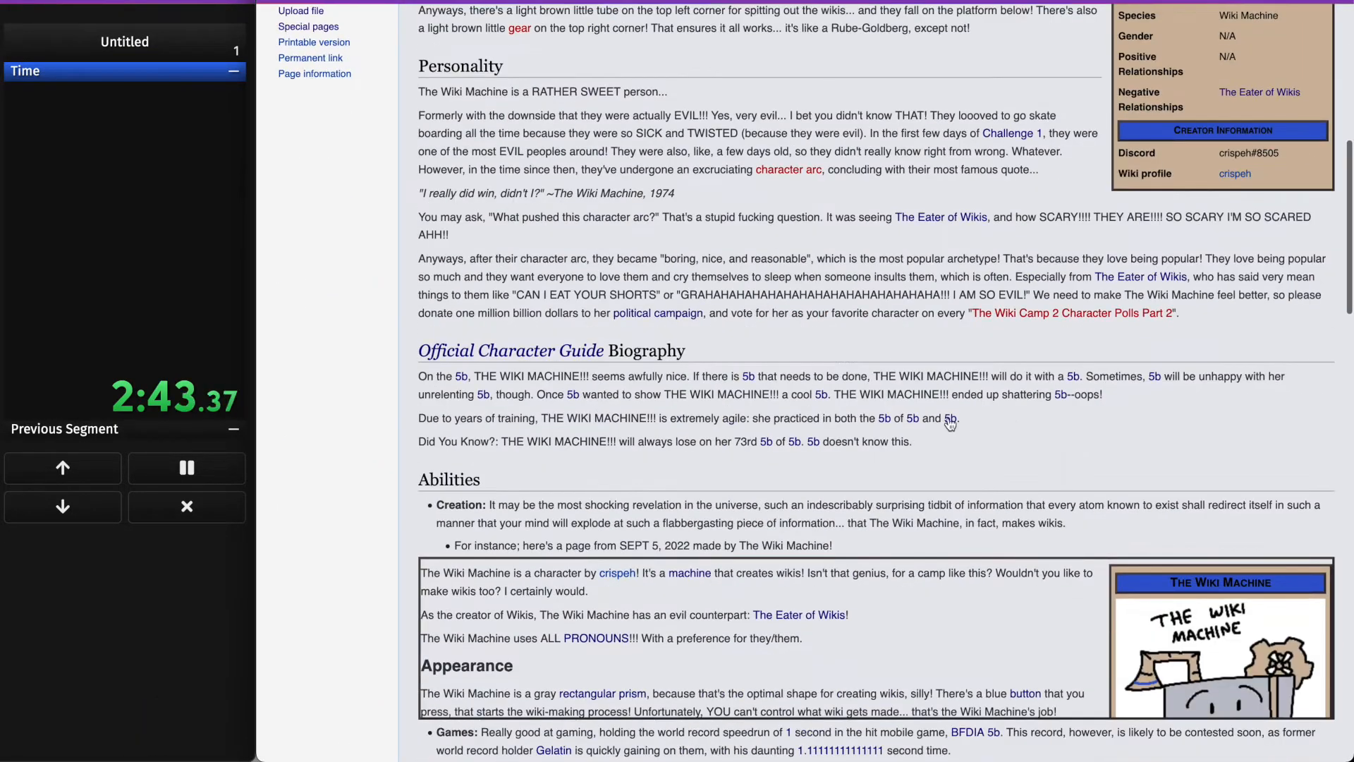
pyautogui.click(950, 423)
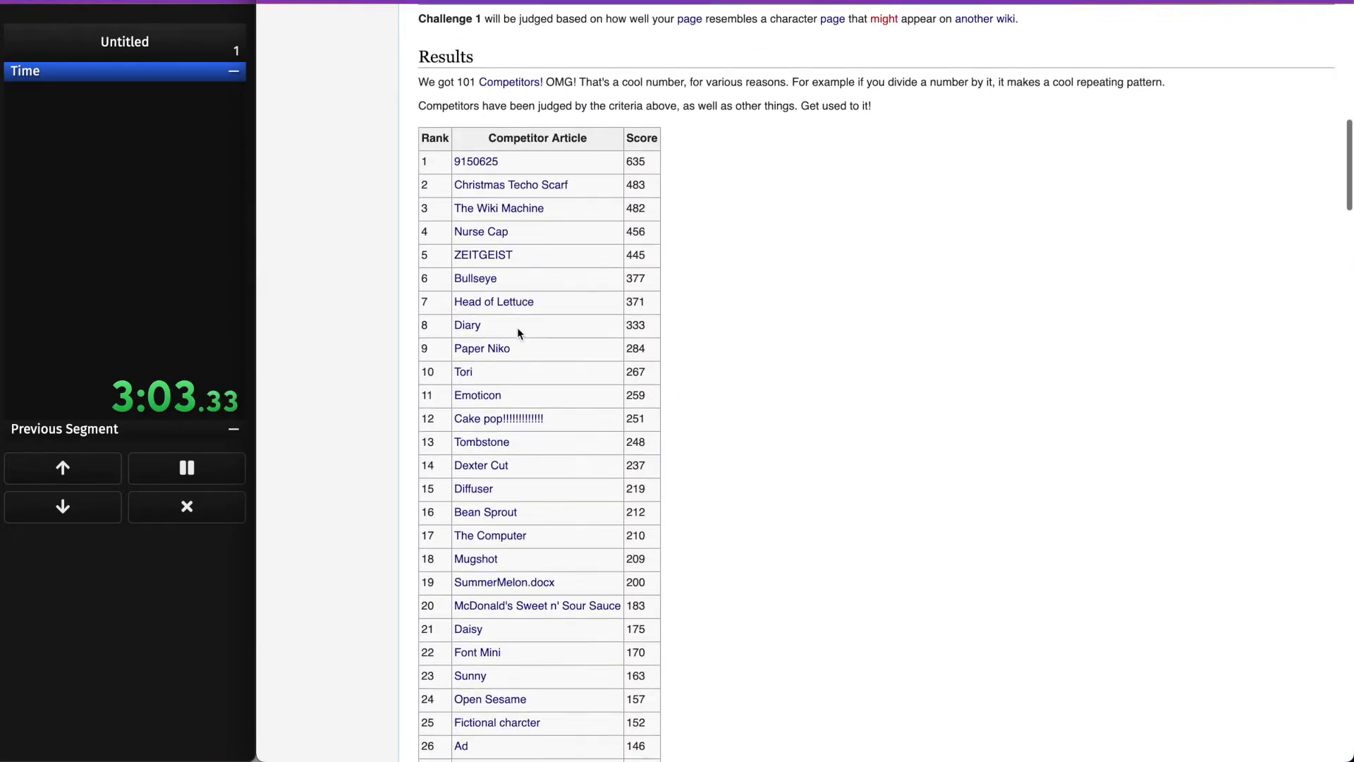
pyautogui.scroll(-3)
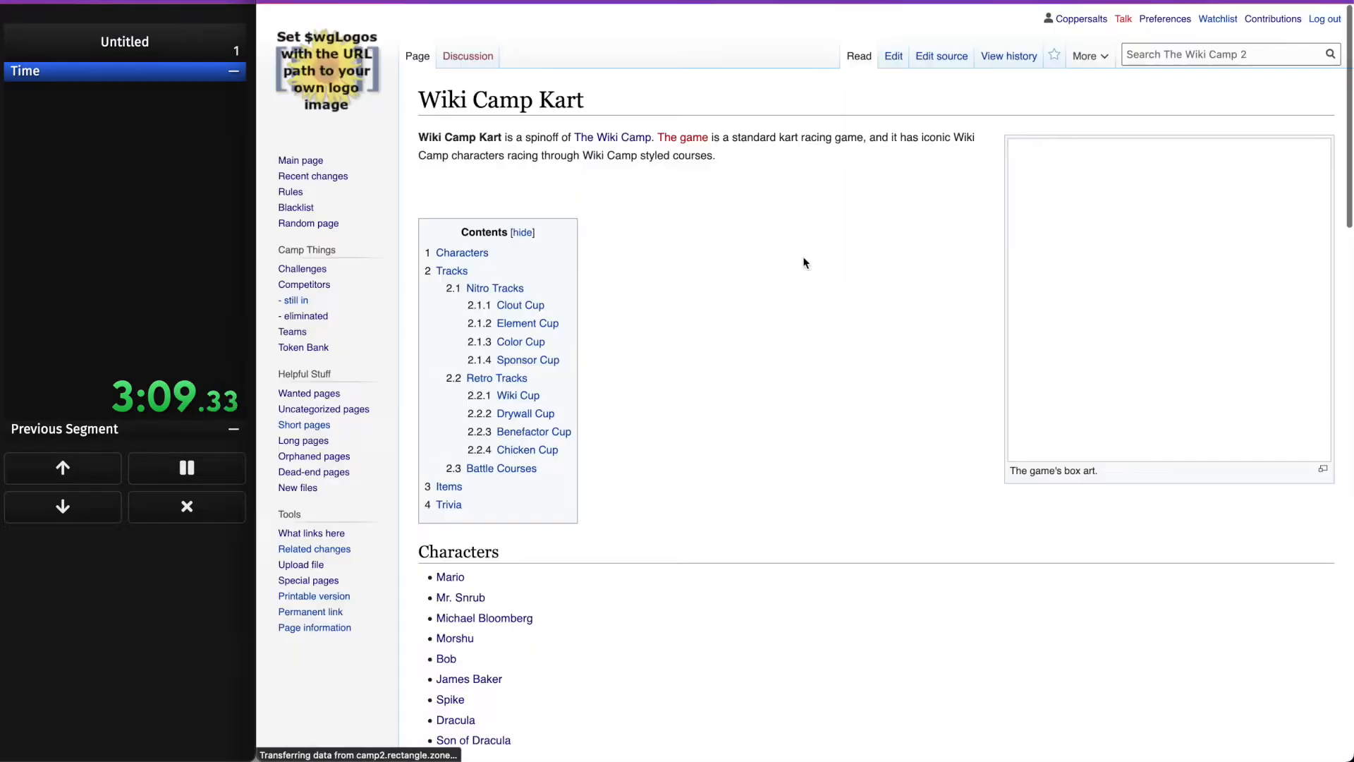
# - Browse the Planet Road track and the Emoticon article, then scroll the competitor ranking table
pyautogui.scroll(-3)
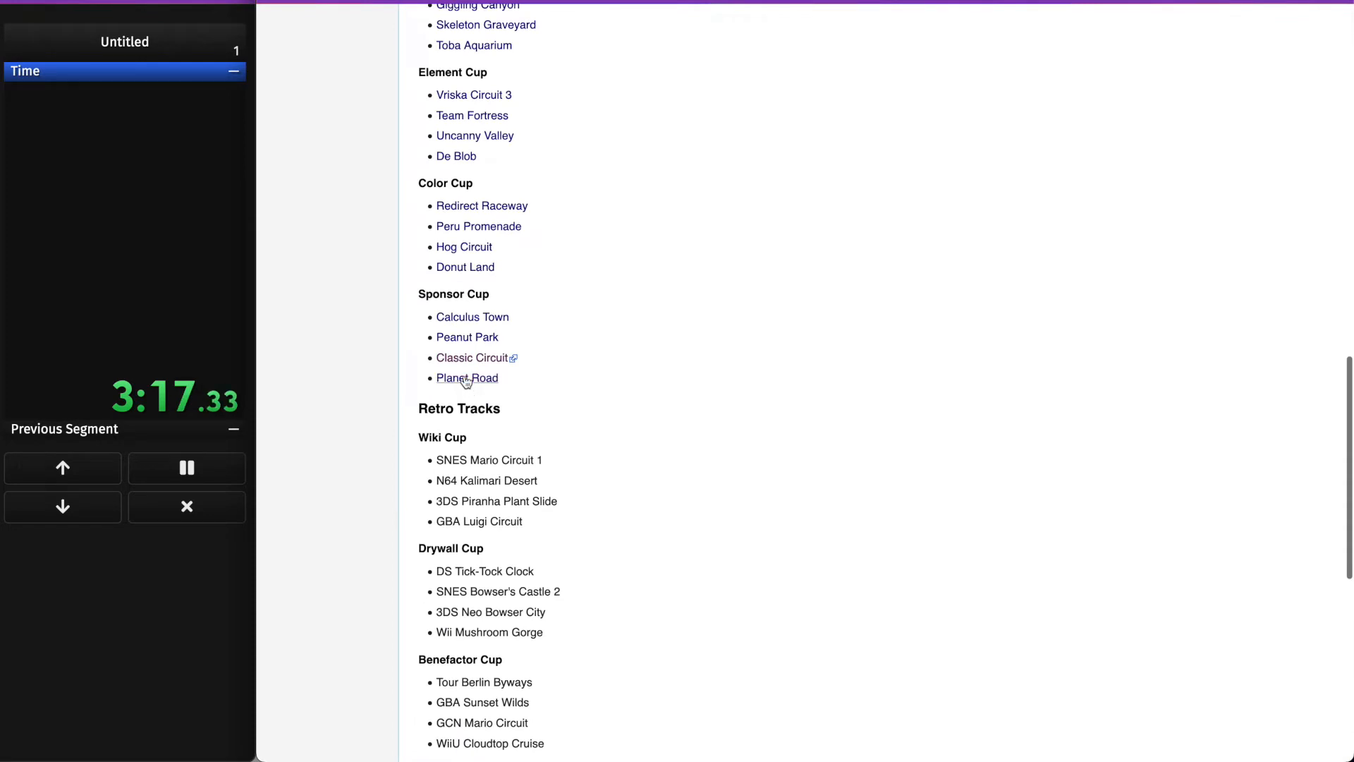
pyautogui.click(466, 377)
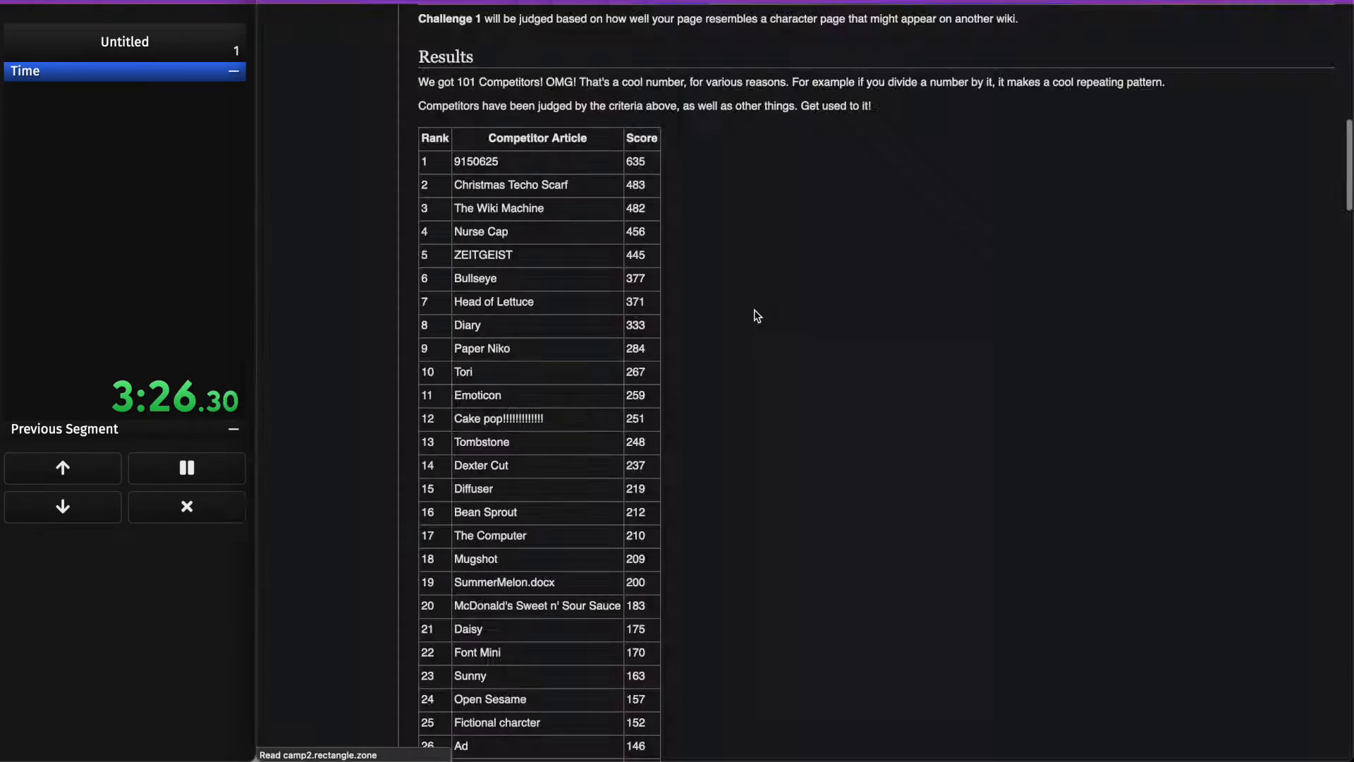
pyautogui.scroll(-3)
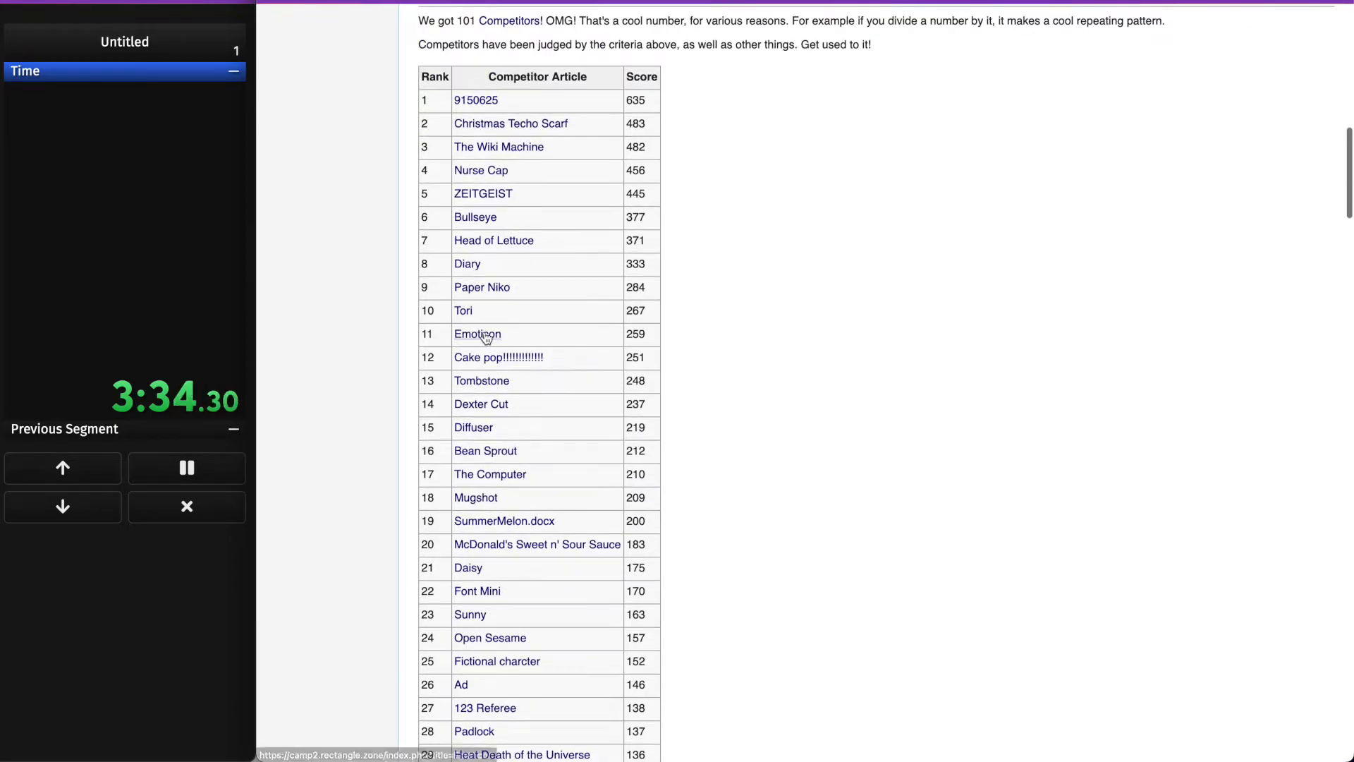
pyautogui.click(481, 381)
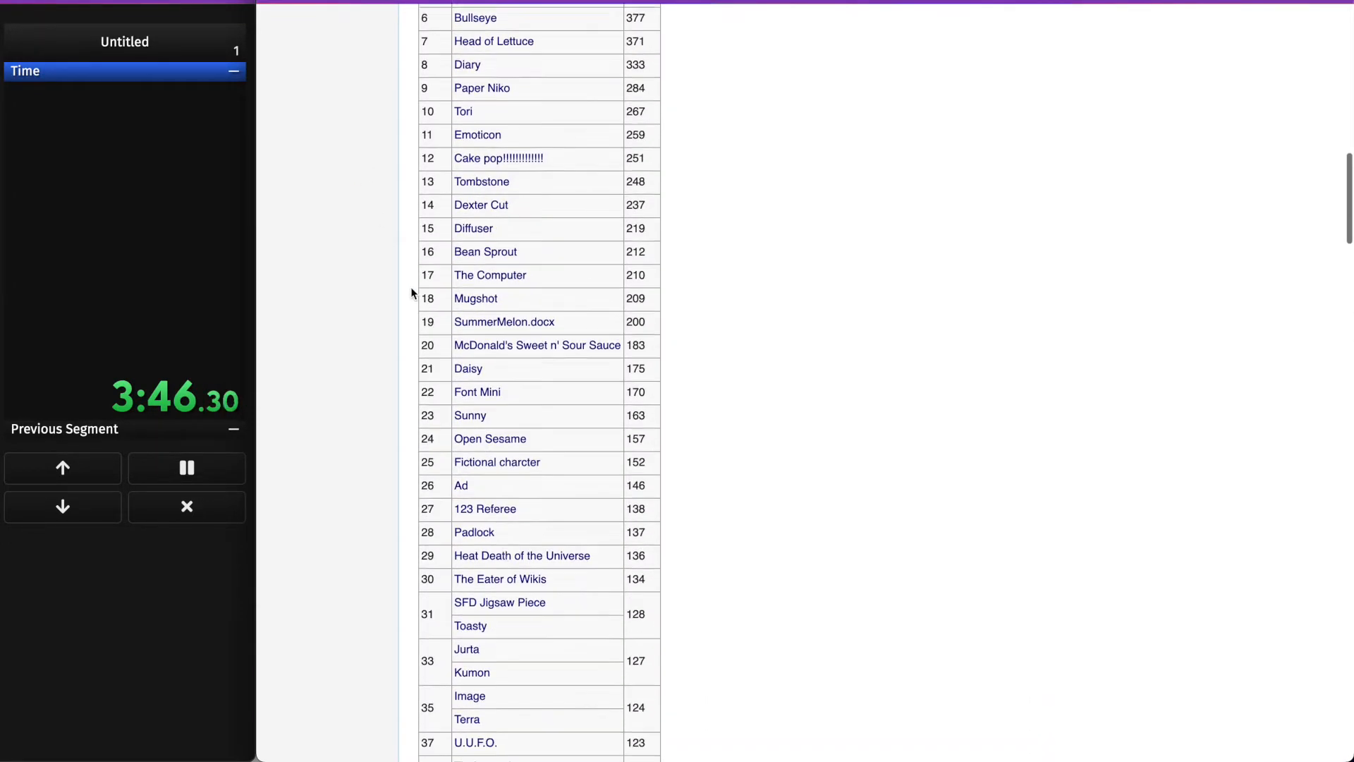
pyautogui.scroll(-3)
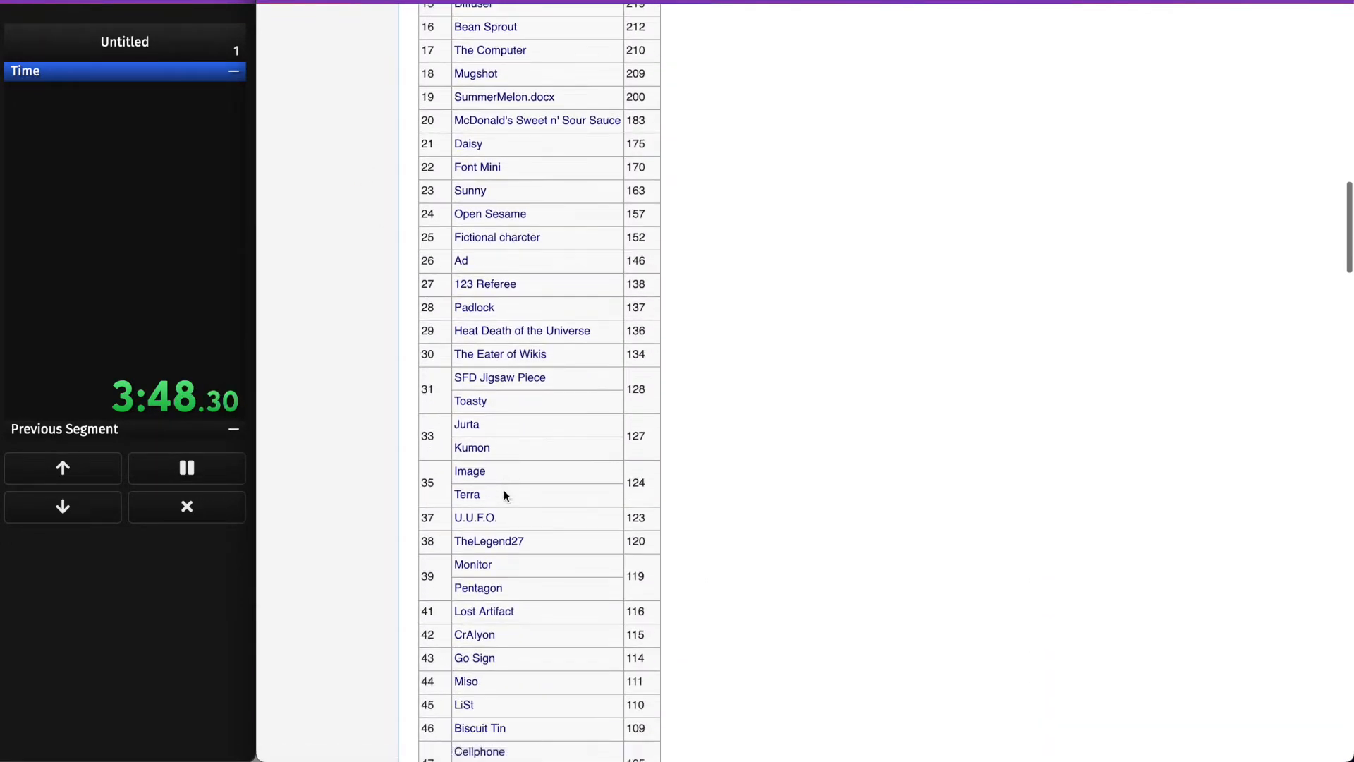
pyautogui.scroll(-3)
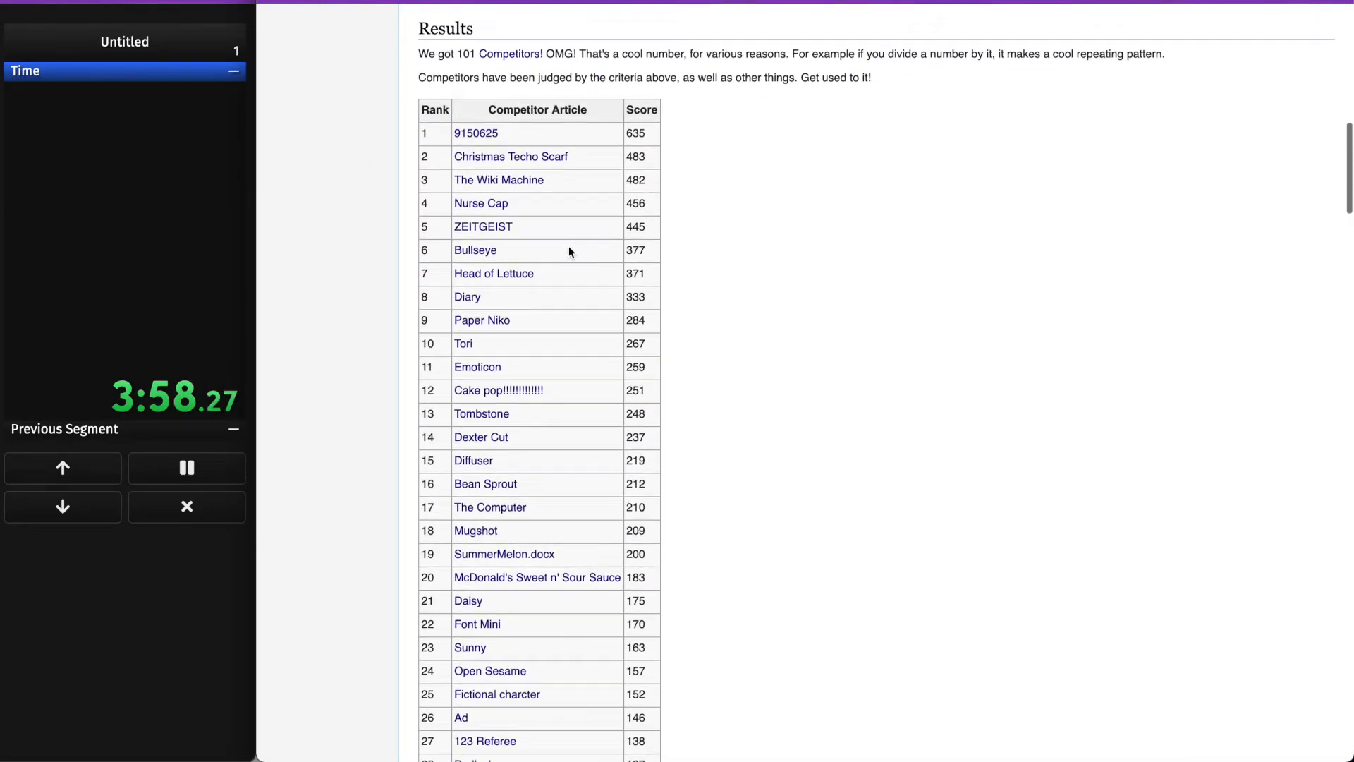
# - Follow Head of Lettuce, the racing game, De Blob, Paintbot, Color and red to The End
pyautogui.click(493, 273)
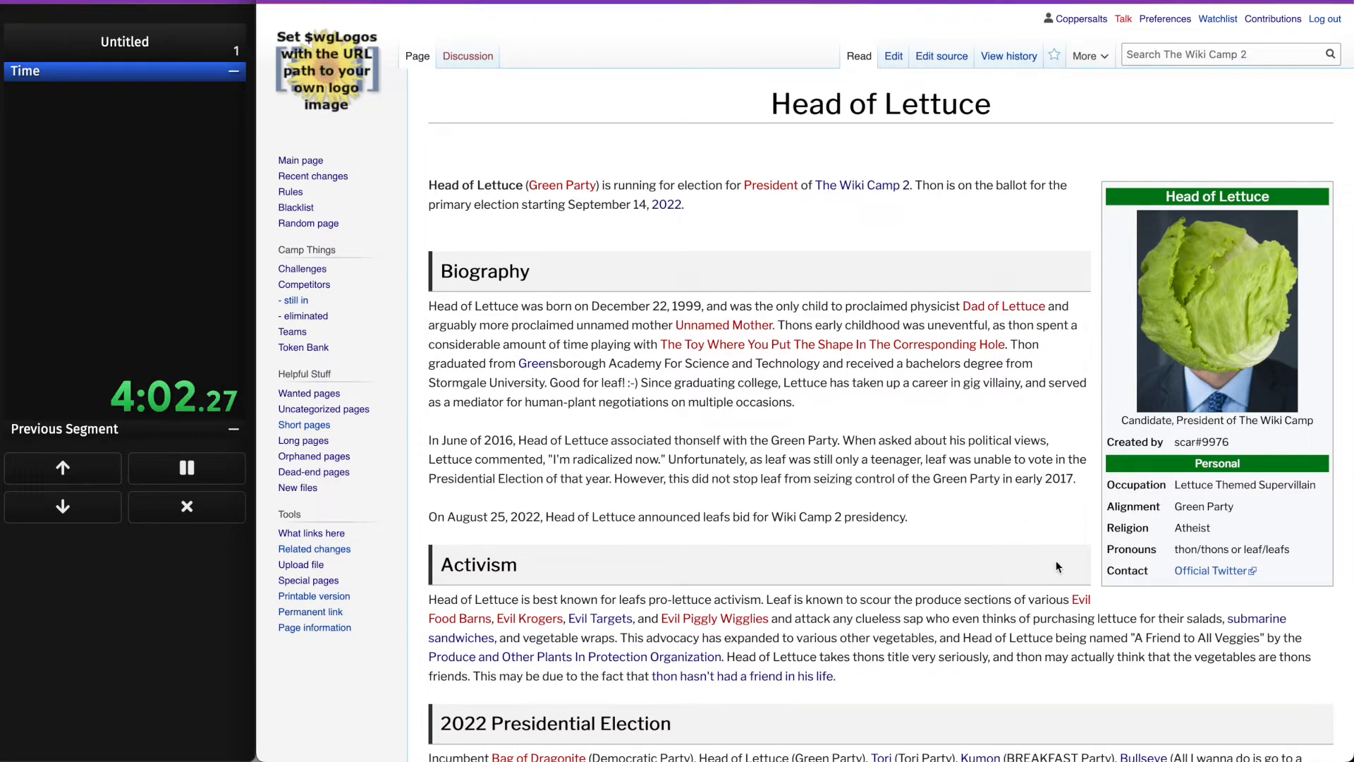
pyautogui.scroll(-3)
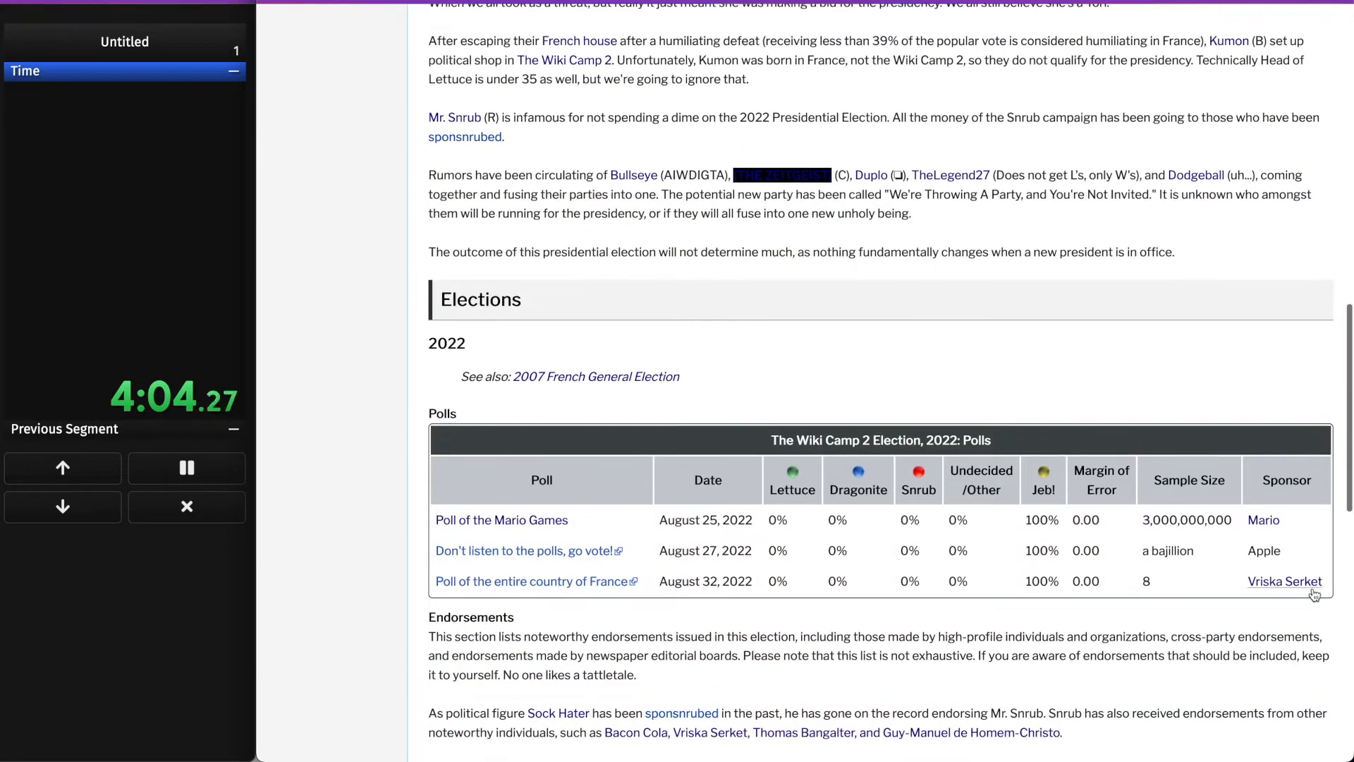
pyautogui.click(1285, 581)
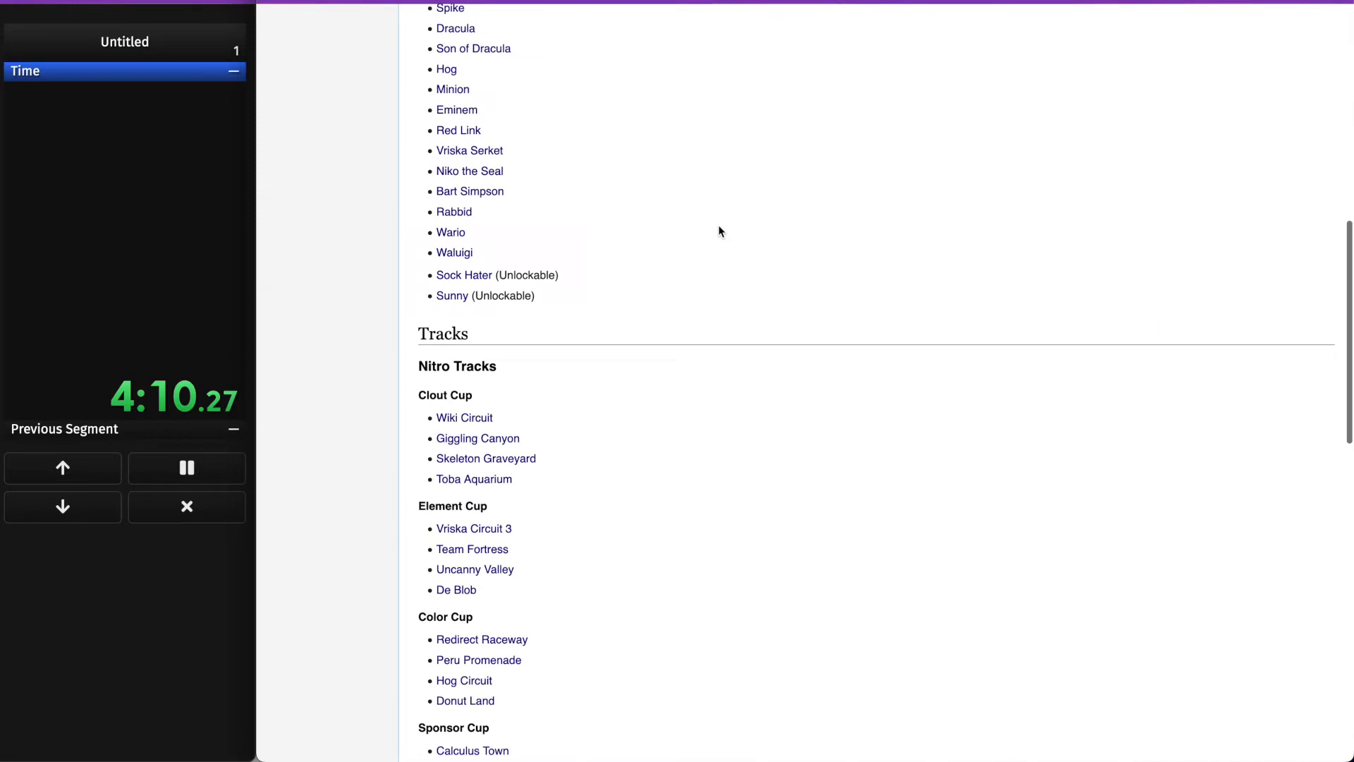
pyautogui.click(457, 589)
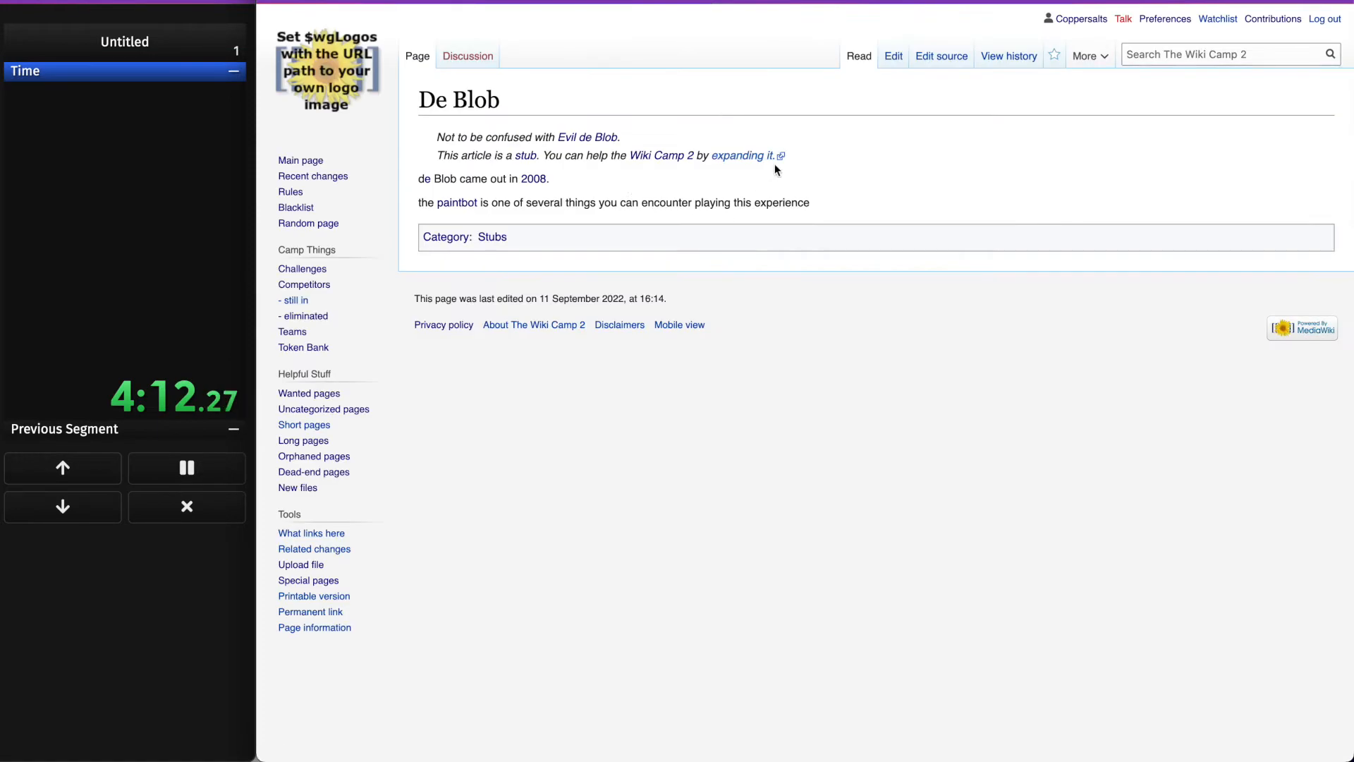
pyautogui.click(459, 203)
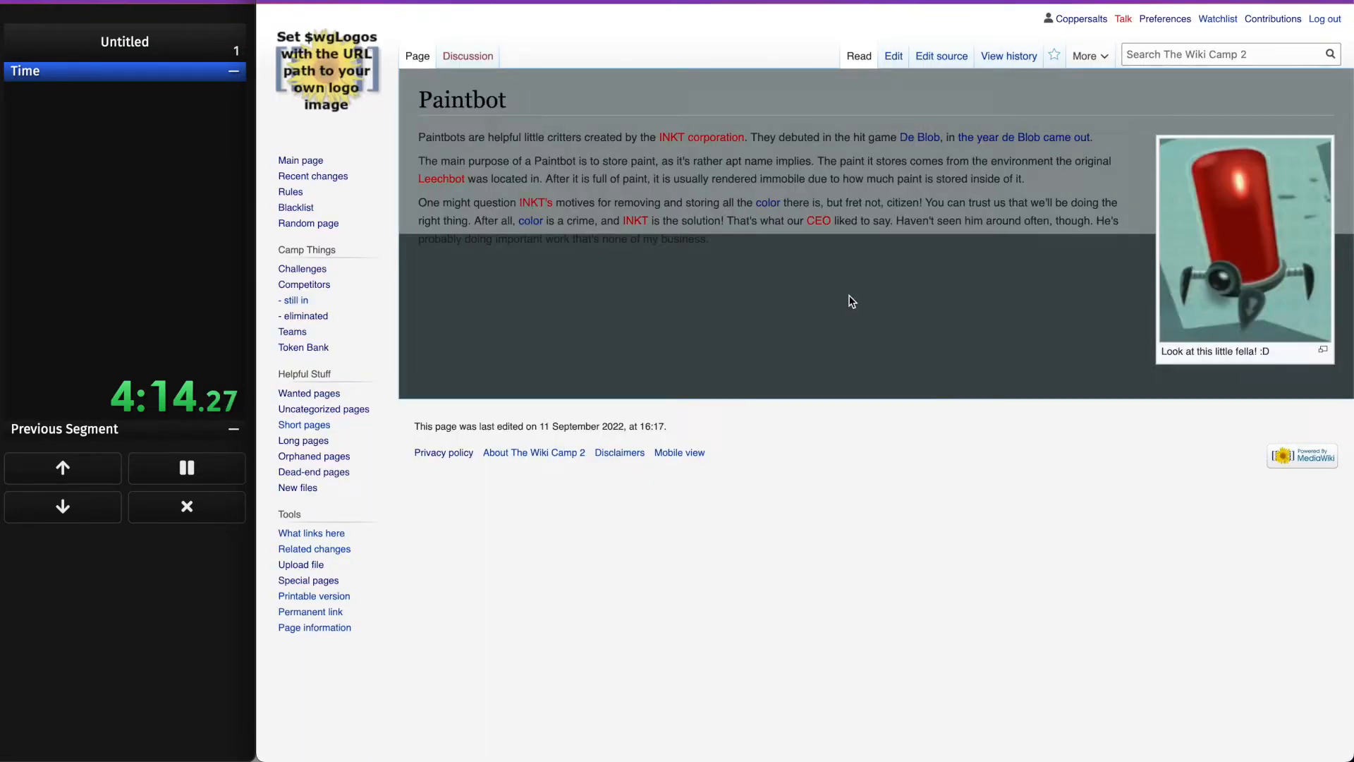
pyautogui.click(766, 203)
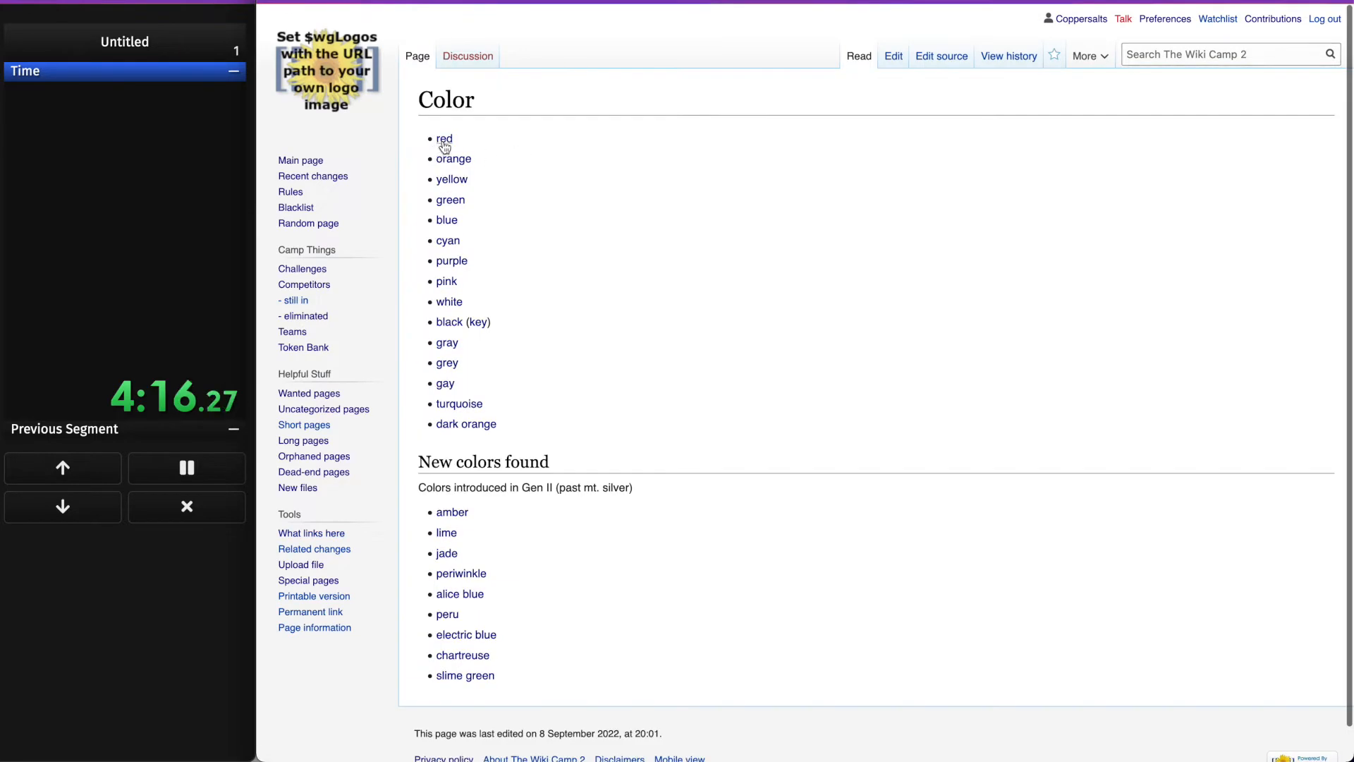
pyautogui.click(444, 140)
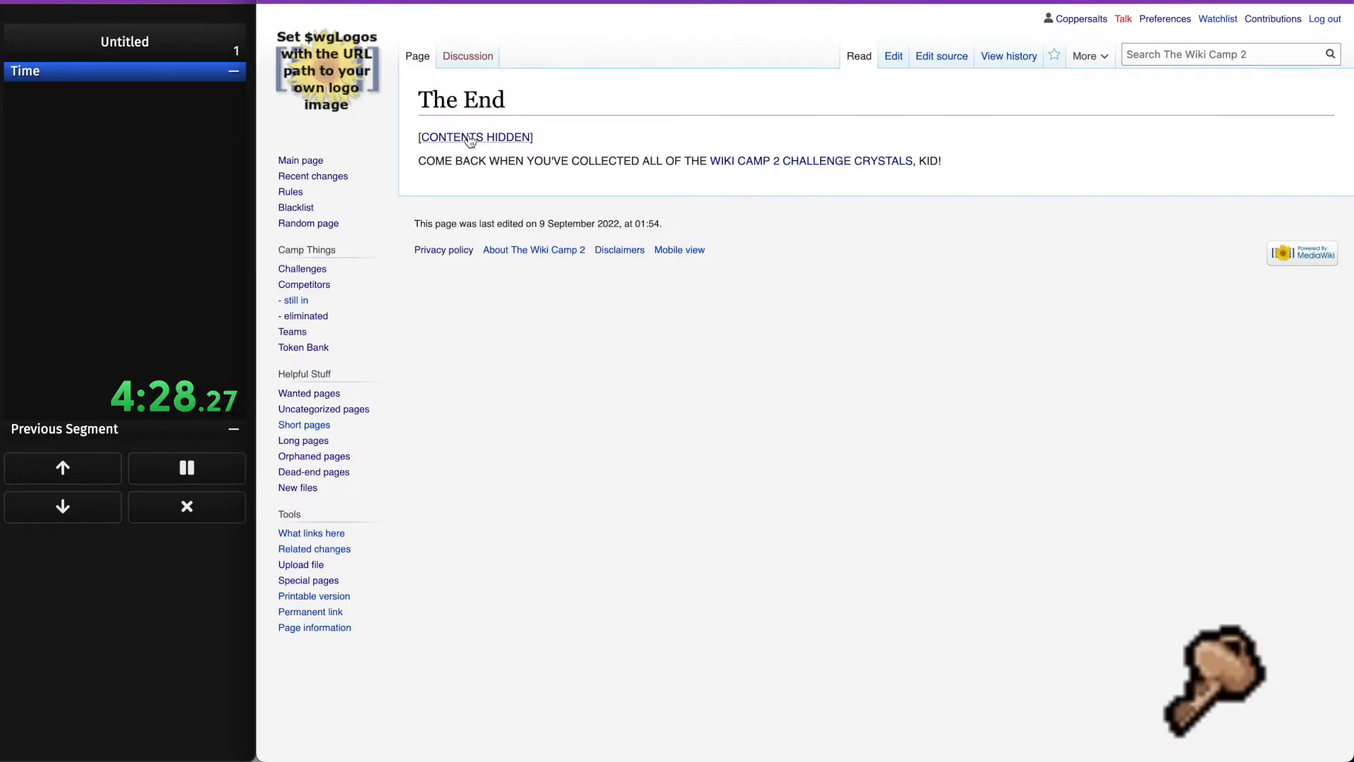
# - Take the hidden contents link back to the results, open Mangrove, then continue to Challenge 2
pyautogui.click(475, 136)
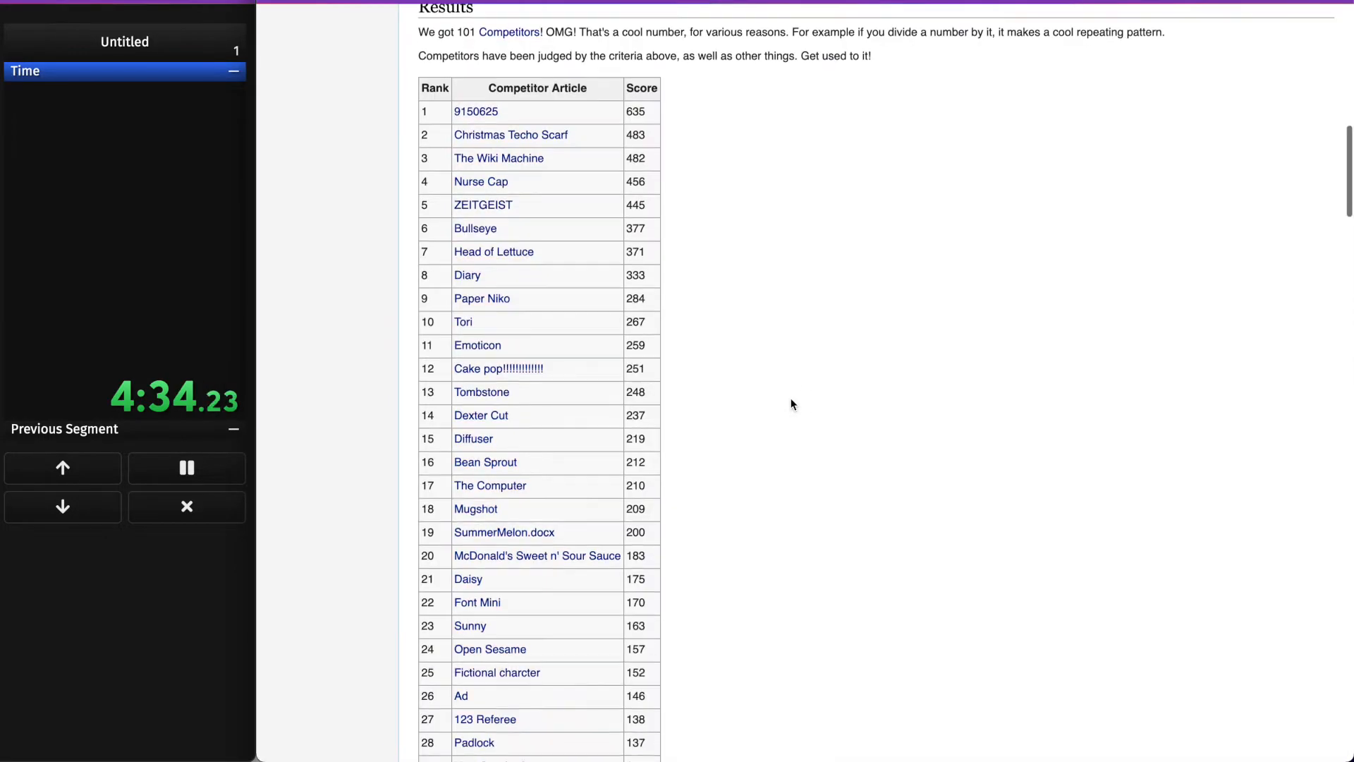
pyautogui.scroll(-3)
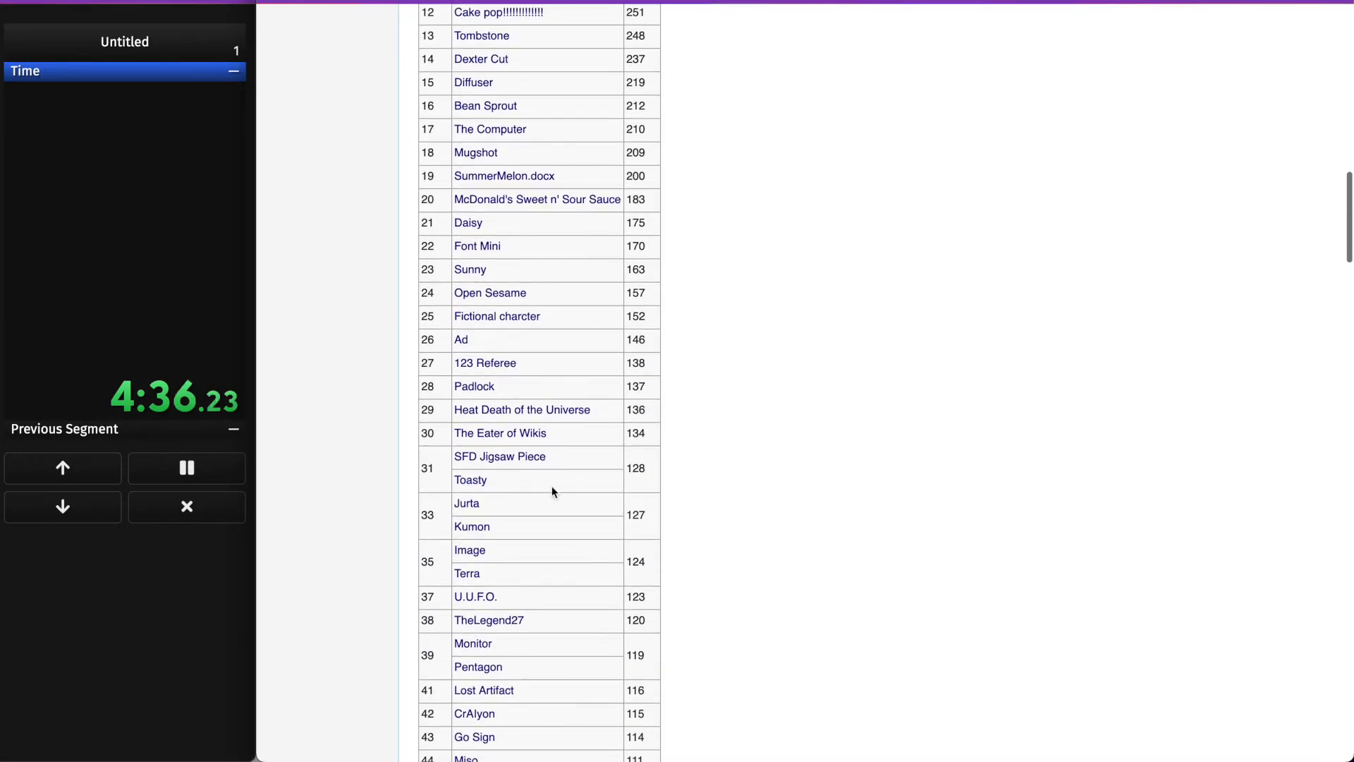
pyautogui.scroll(-3)
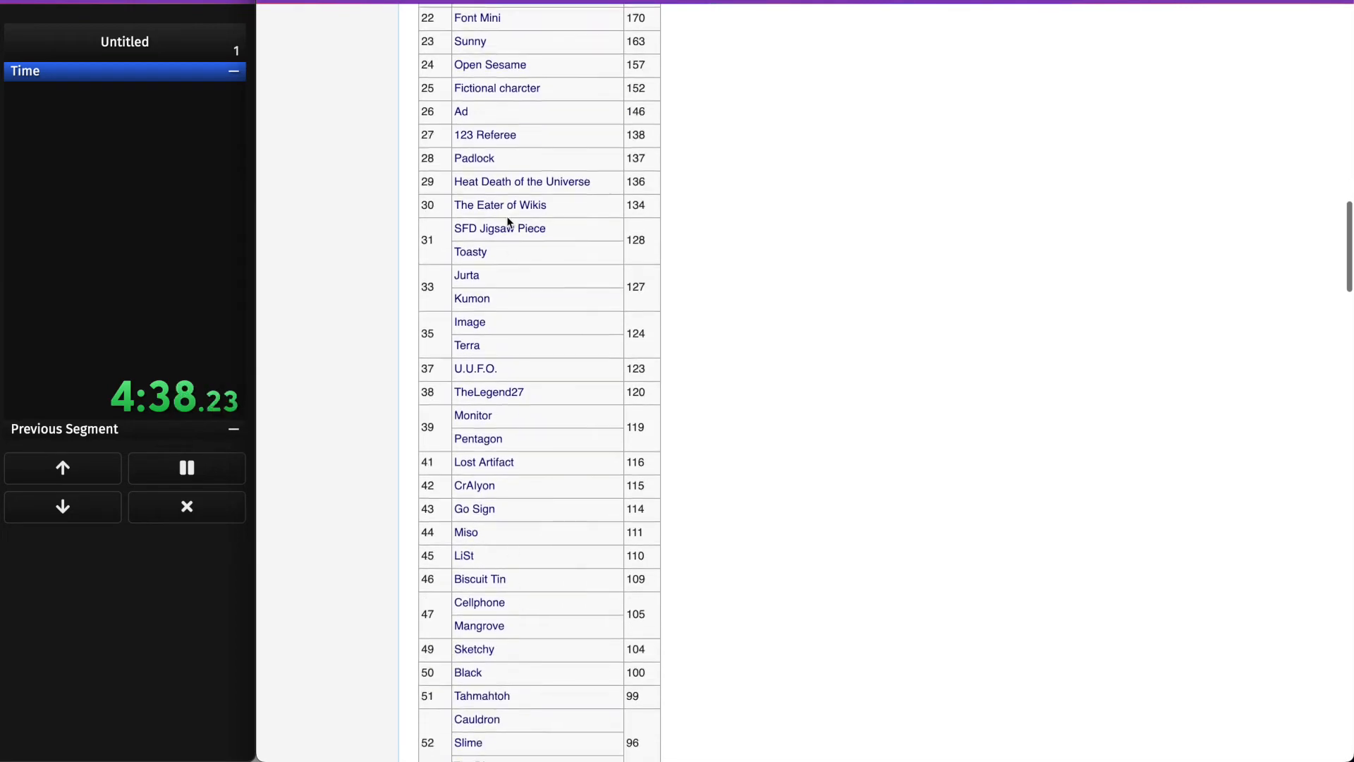
pyautogui.scroll(-3)
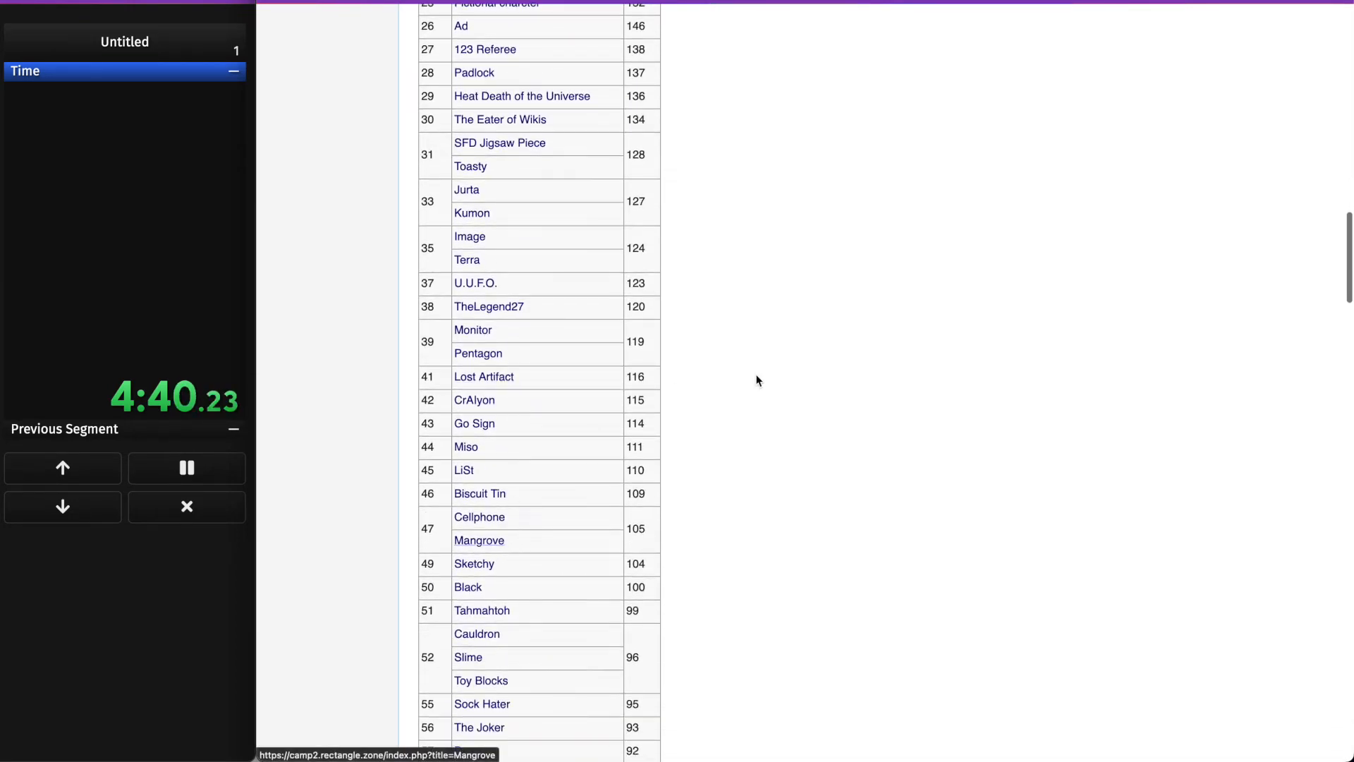
pyautogui.click(478, 540)
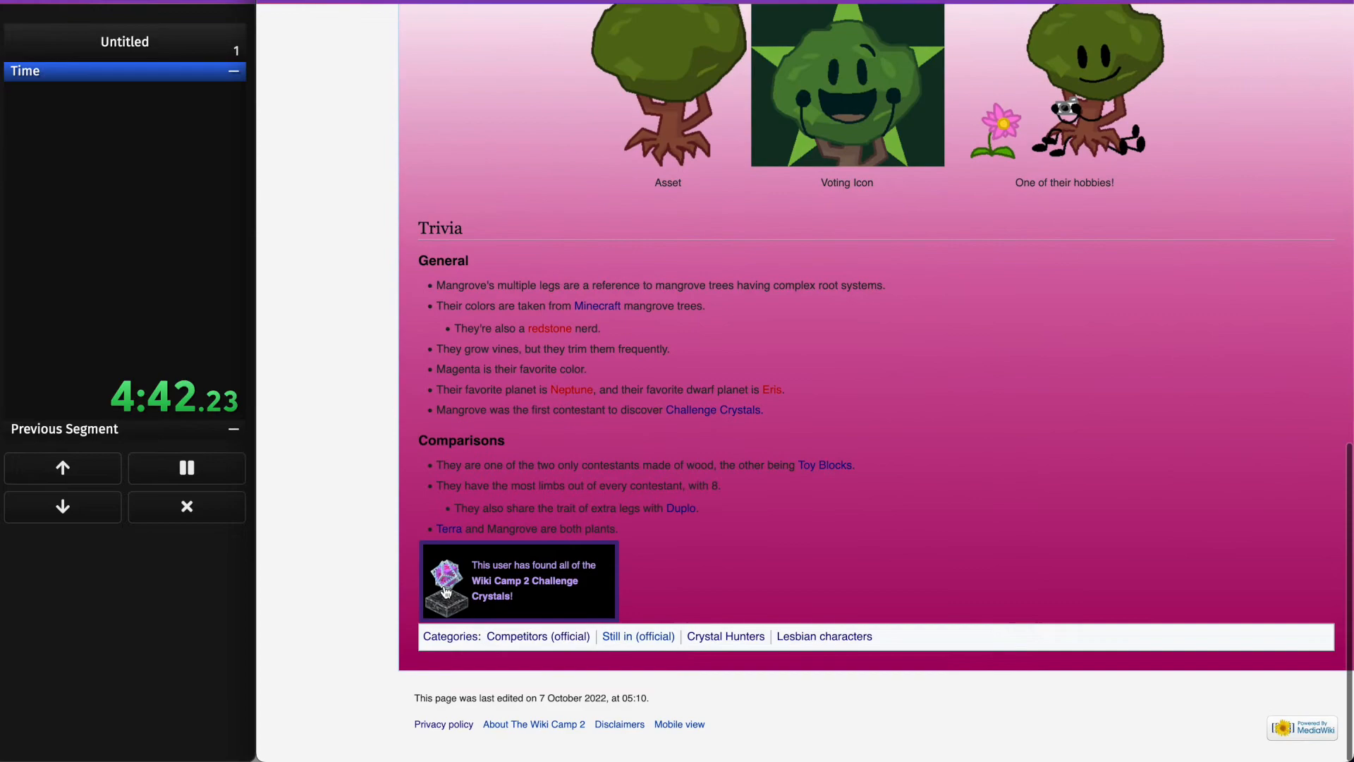
pyautogui.click(451, 582)
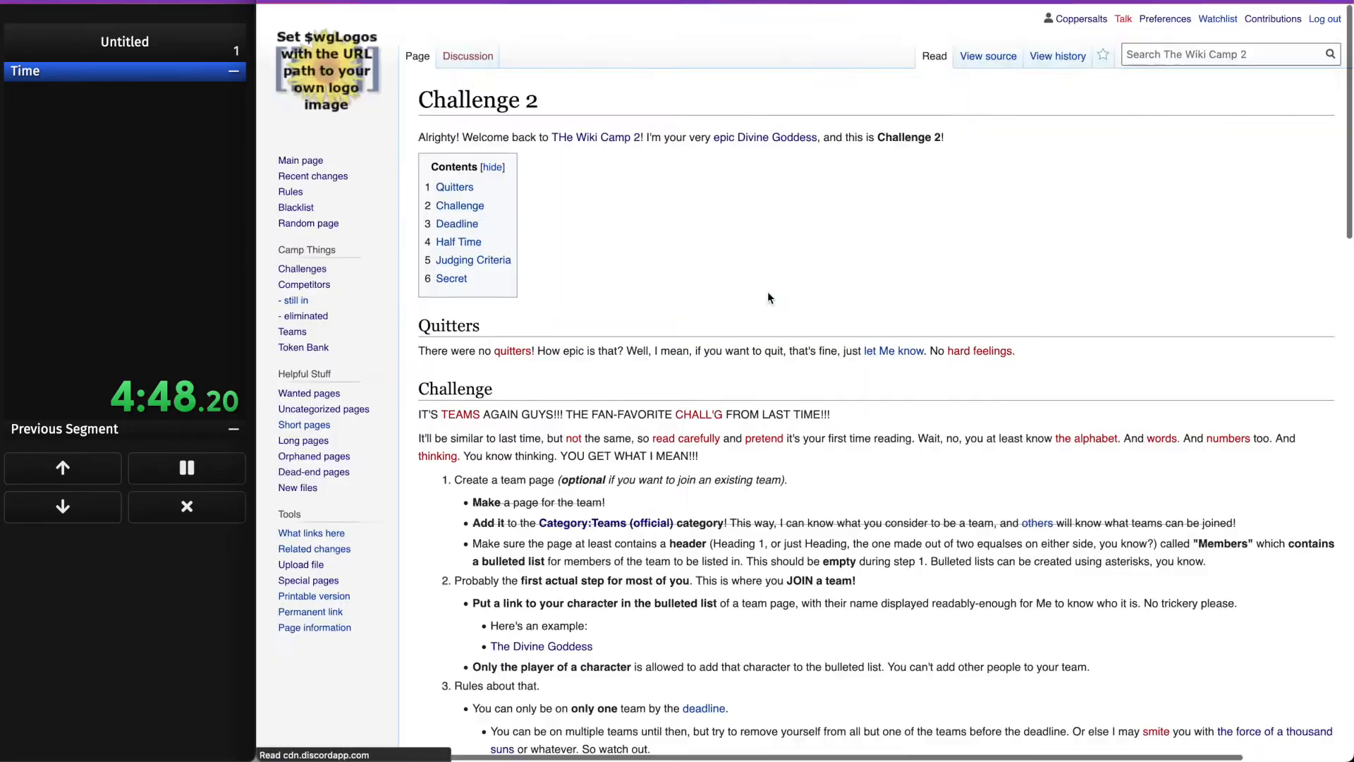
# - Open a team page from Challenge 2's final teams and scroll onward to Calculator/0
pyautogui.scroll(-3)
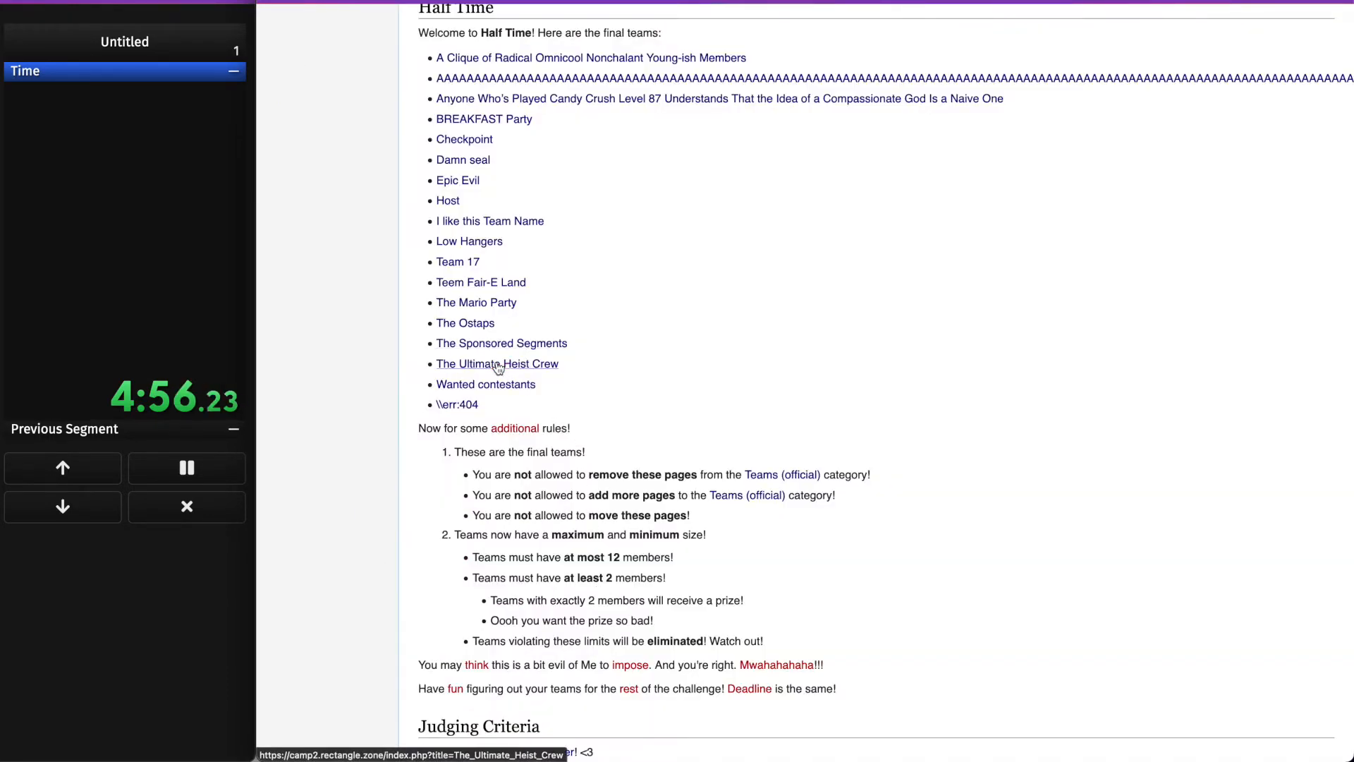
pyautogui.click(497, 364)
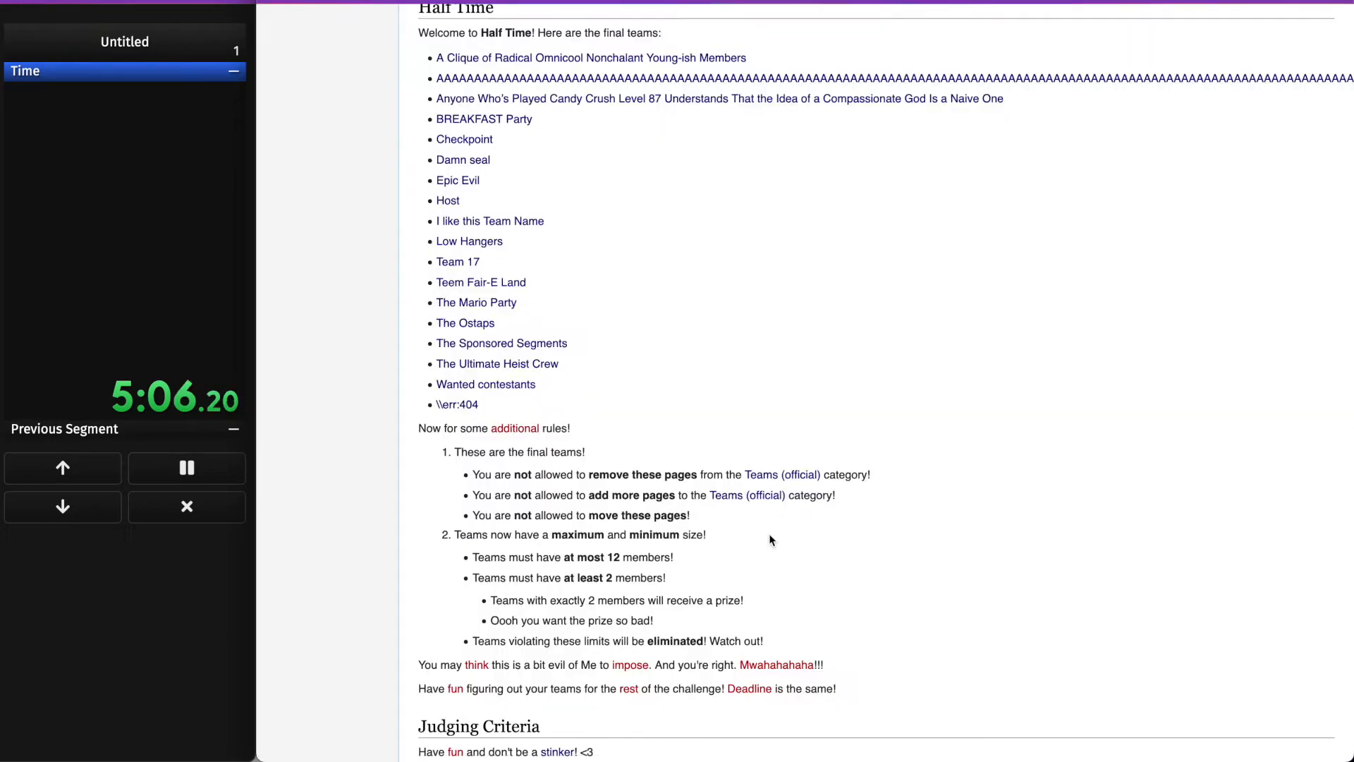
pyautogui.moveTo(469, 241)
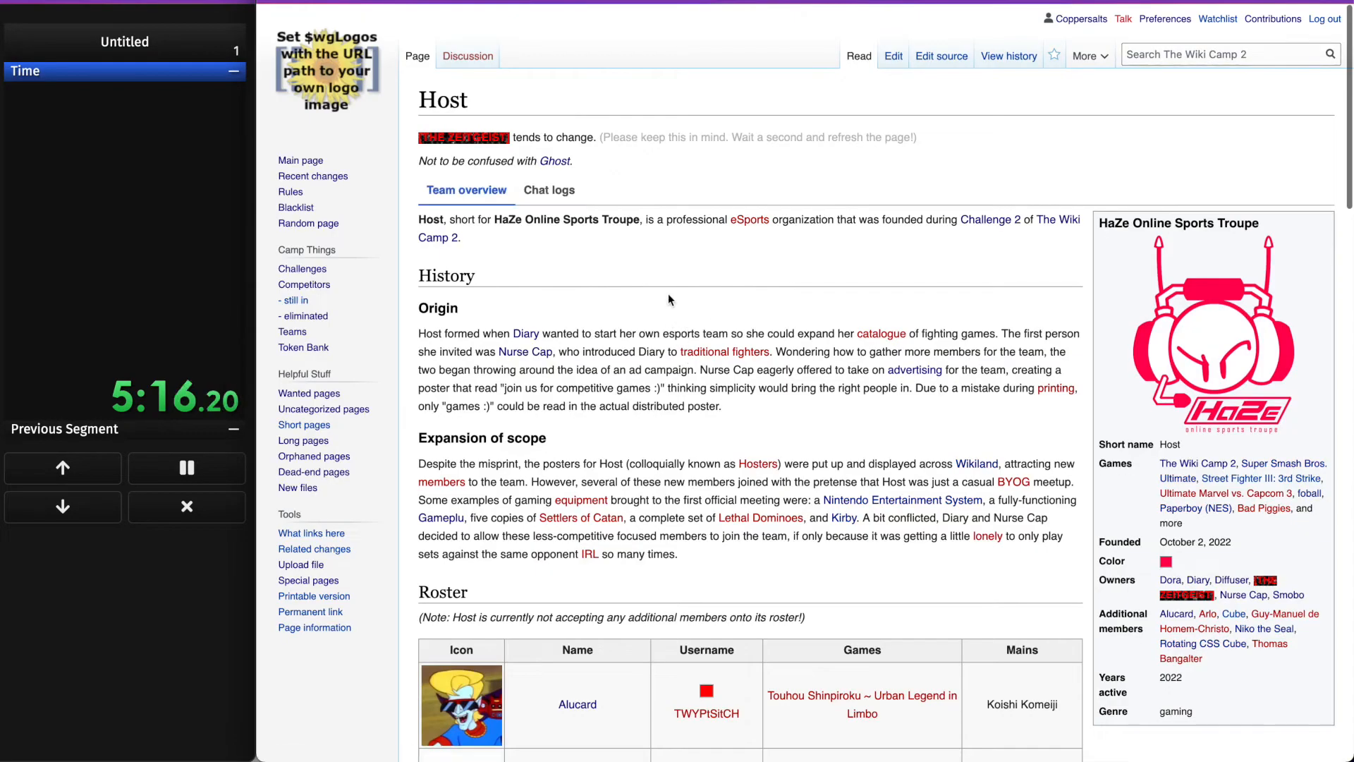
pyautogui.scroll(-3)
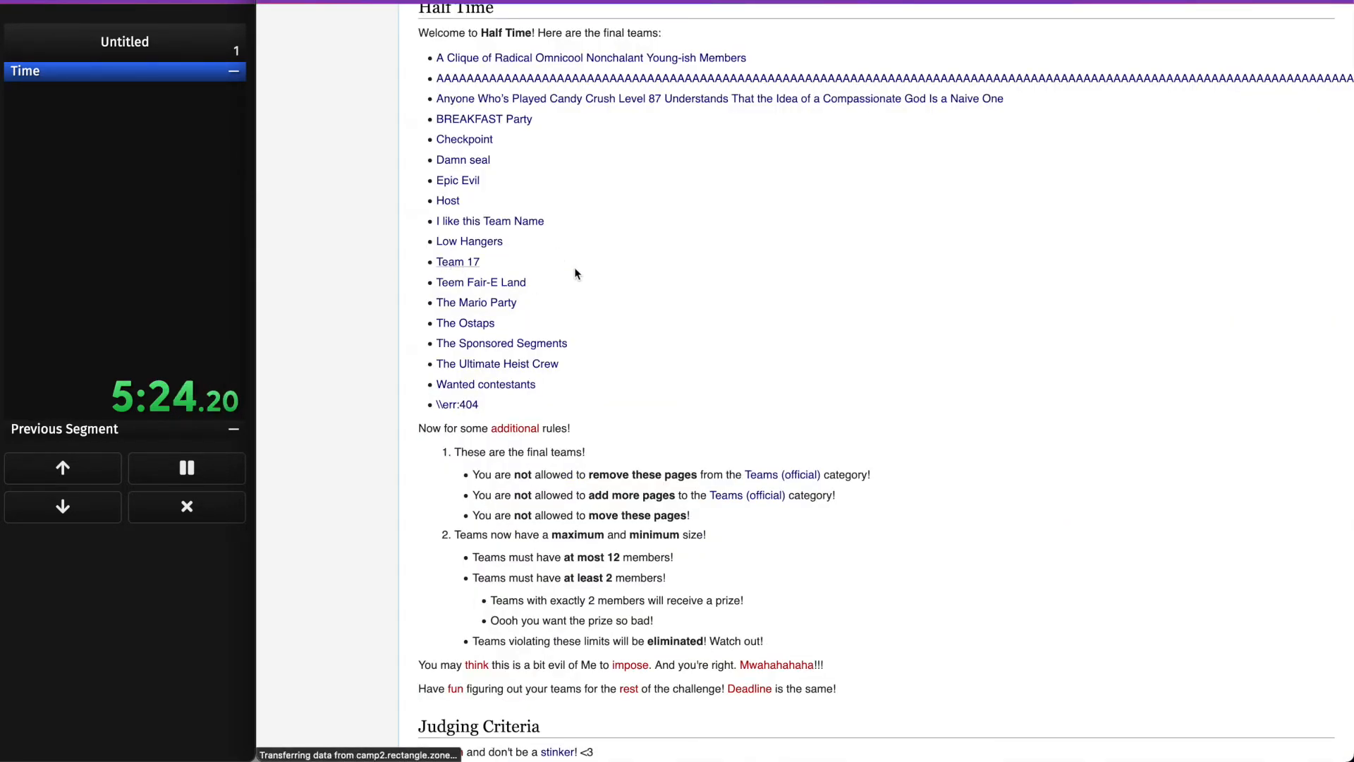
pyautogui.scroll(-3)
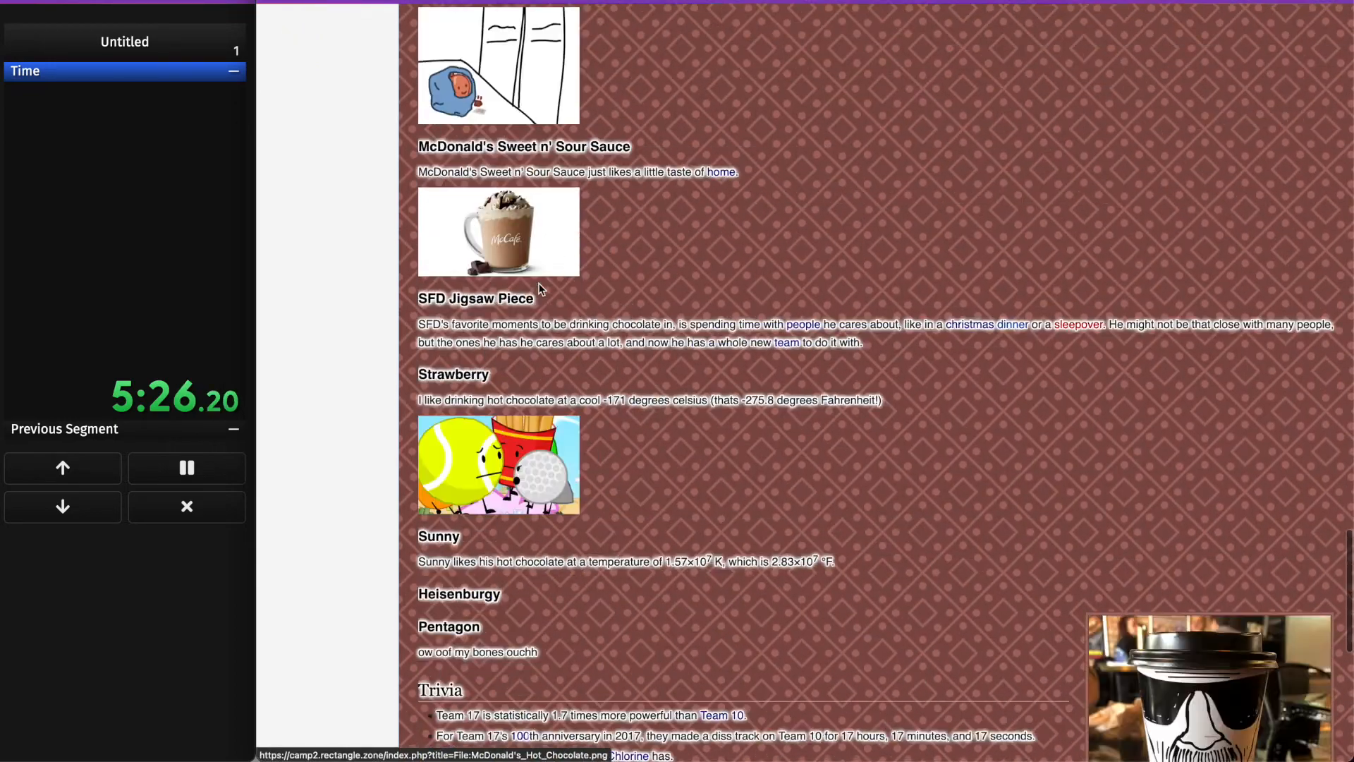
pyautogui.scroll(-3)
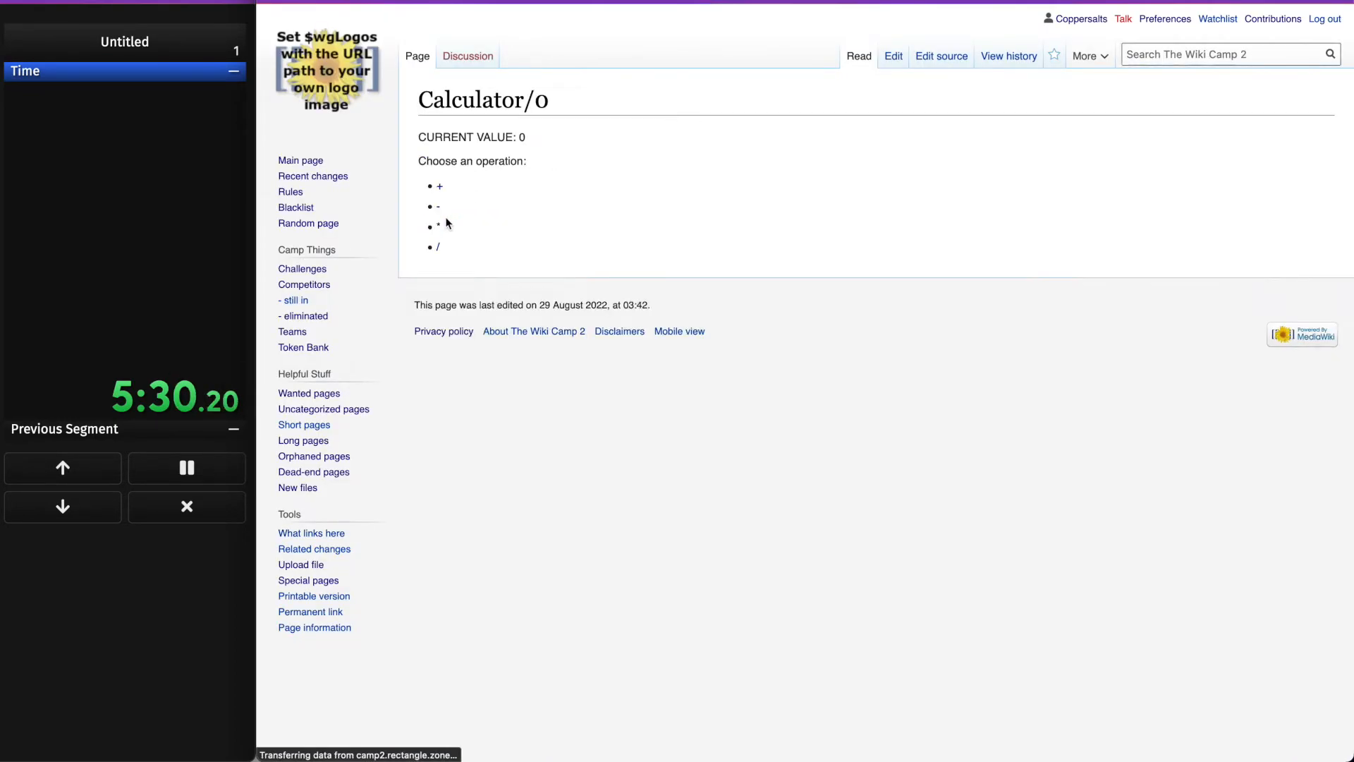
# - Divide zero by zero for an undefined result, then reach Gamer via Team 17's former members
pyautogui.click(438, 247)
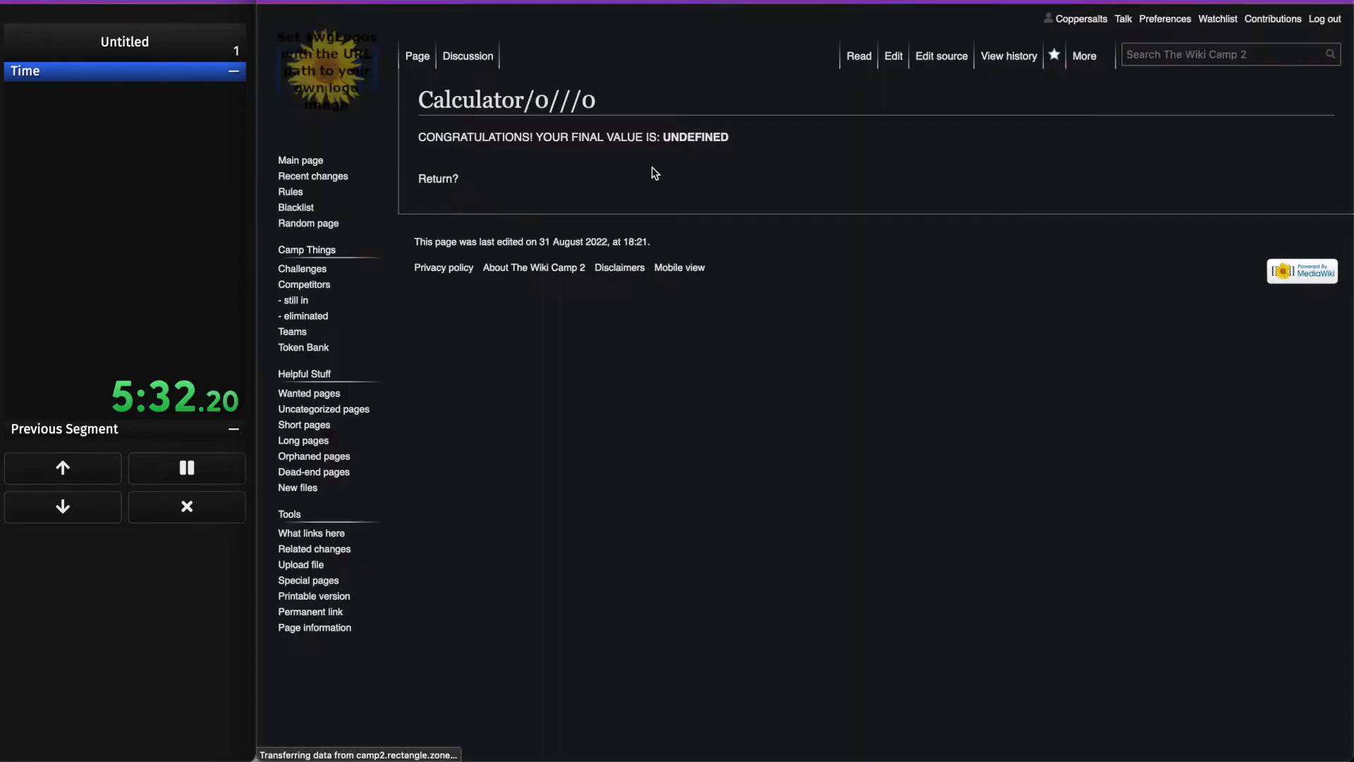
pyautogui.click(438, 178)
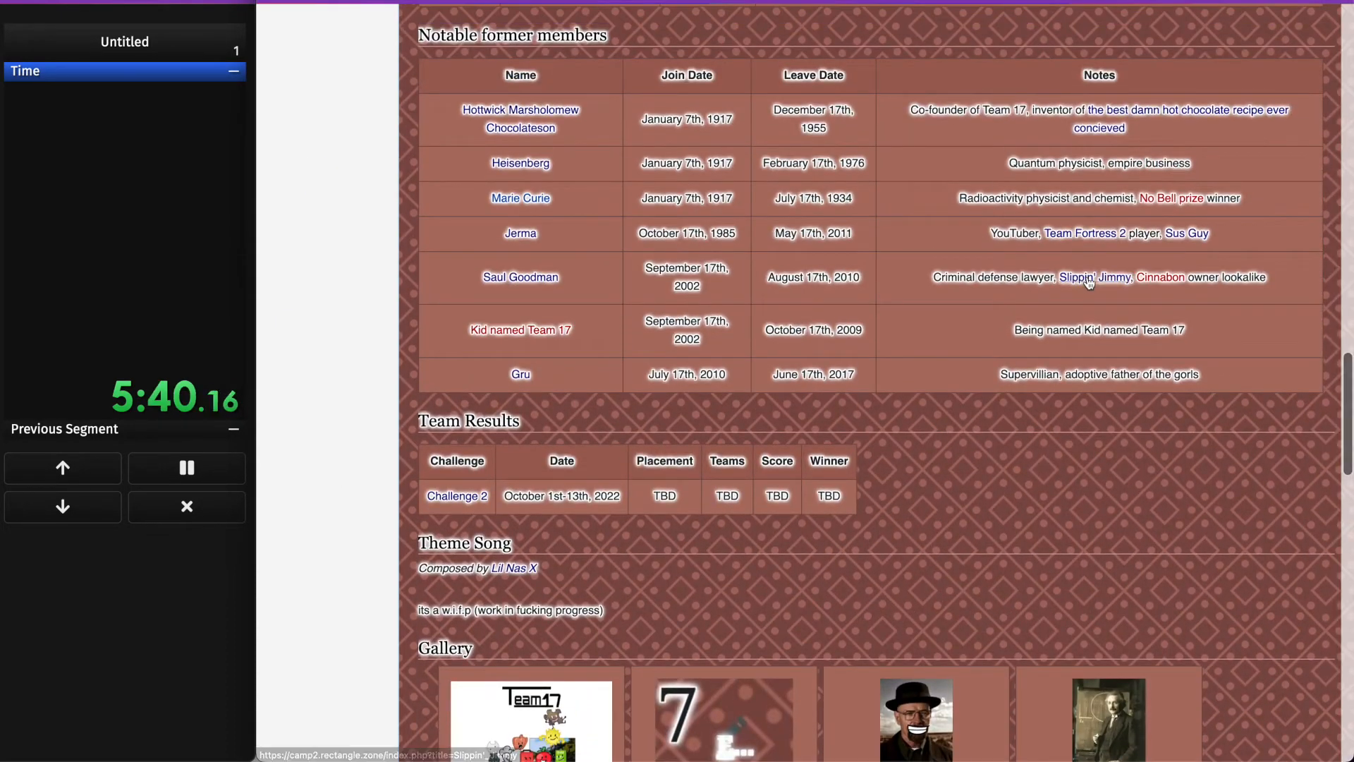
pyautogui.click(1077, 277)
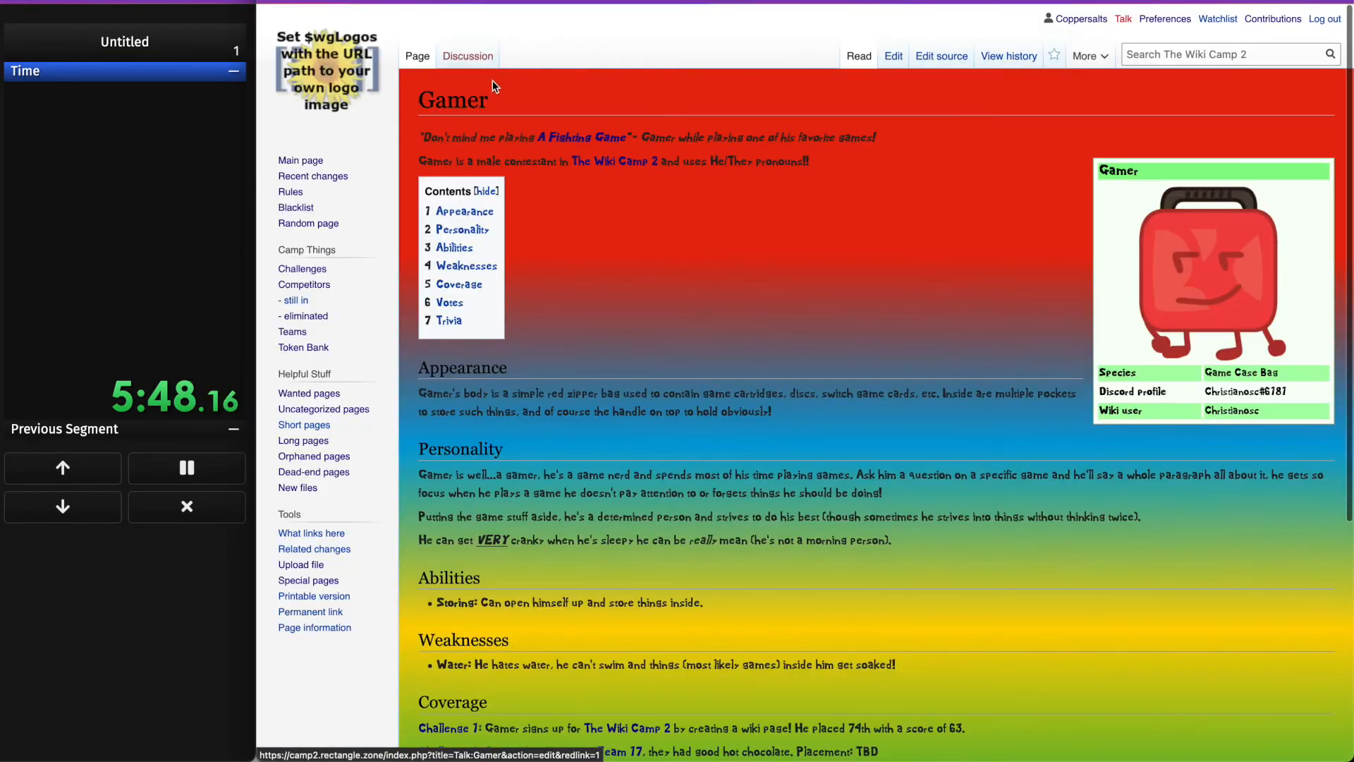
# - Open A Fighting Game from Gamer's quote, then visit MultiVersus and Mortal Kombat
pyautogui.click(583, 138)
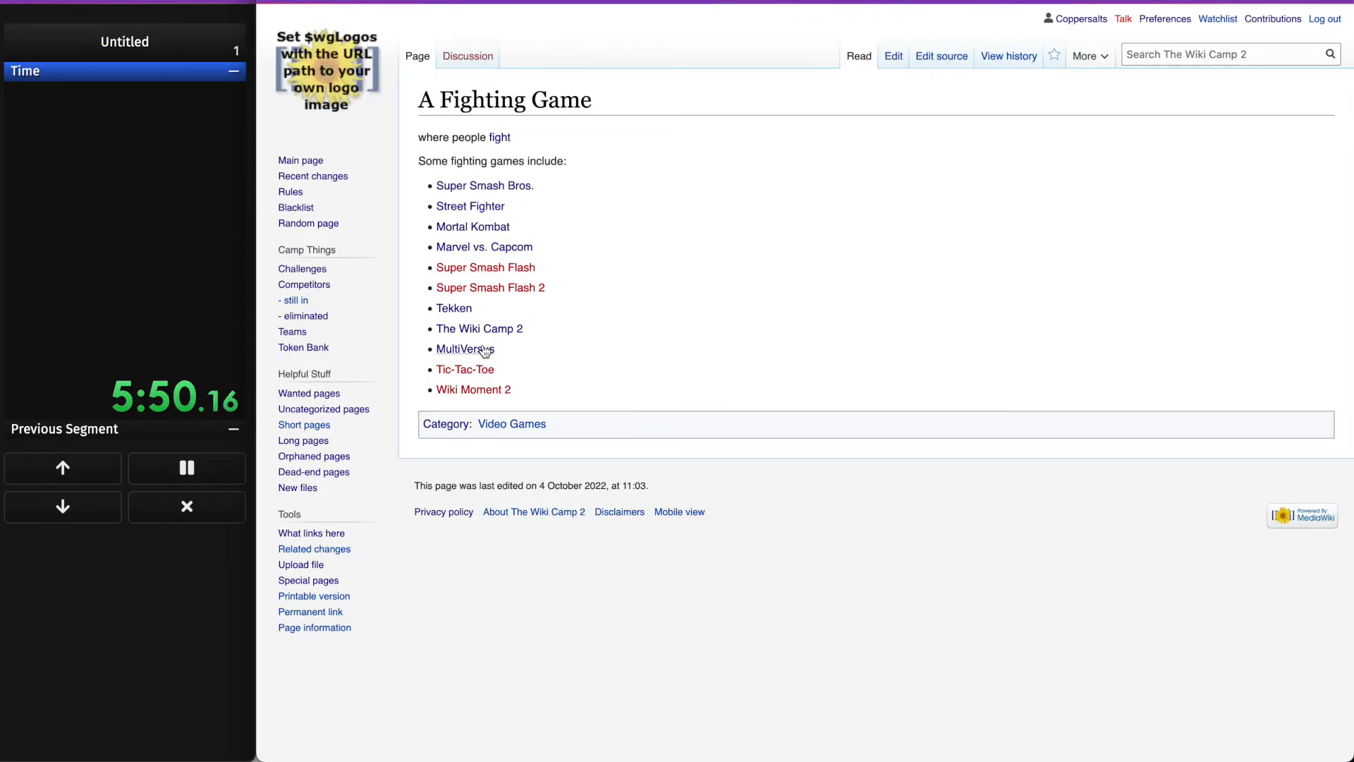
pyautogui.click(464, 349)
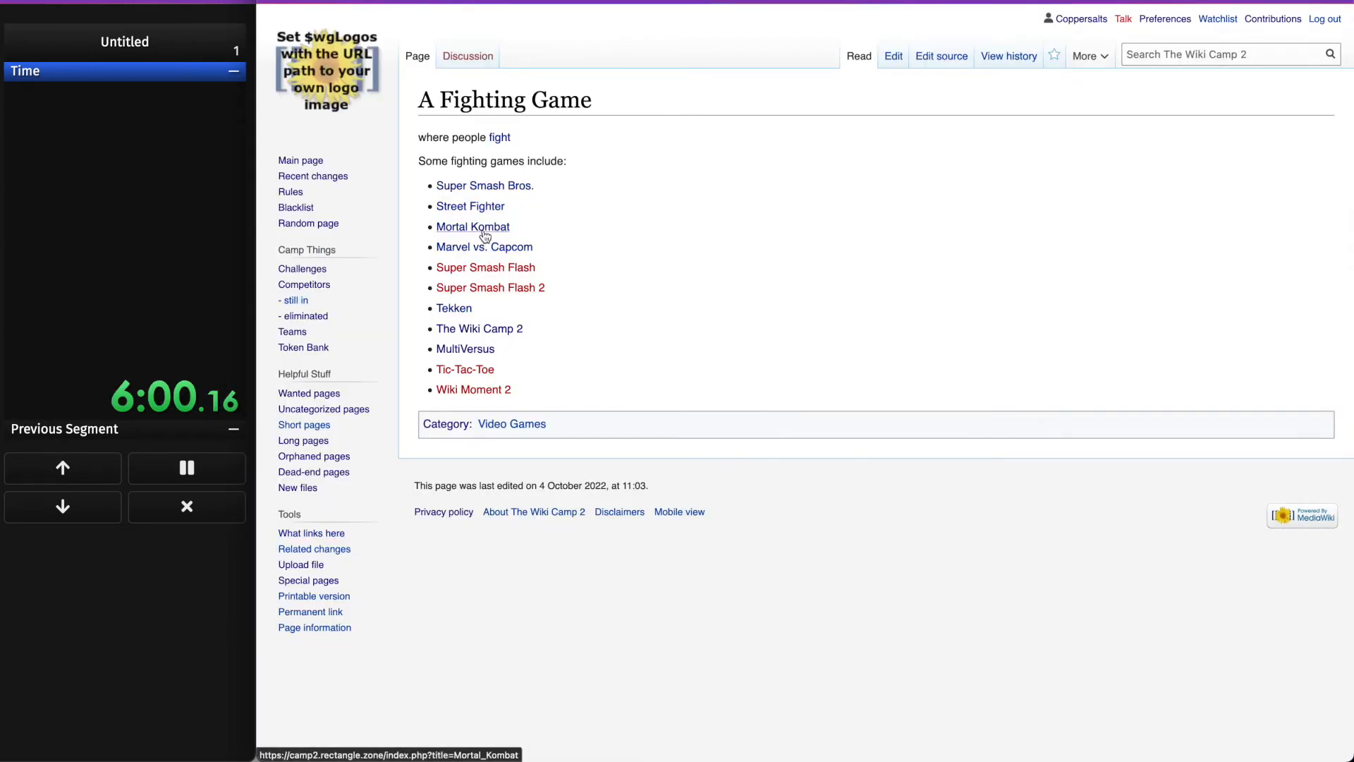
pyautogui.click(472, 226)
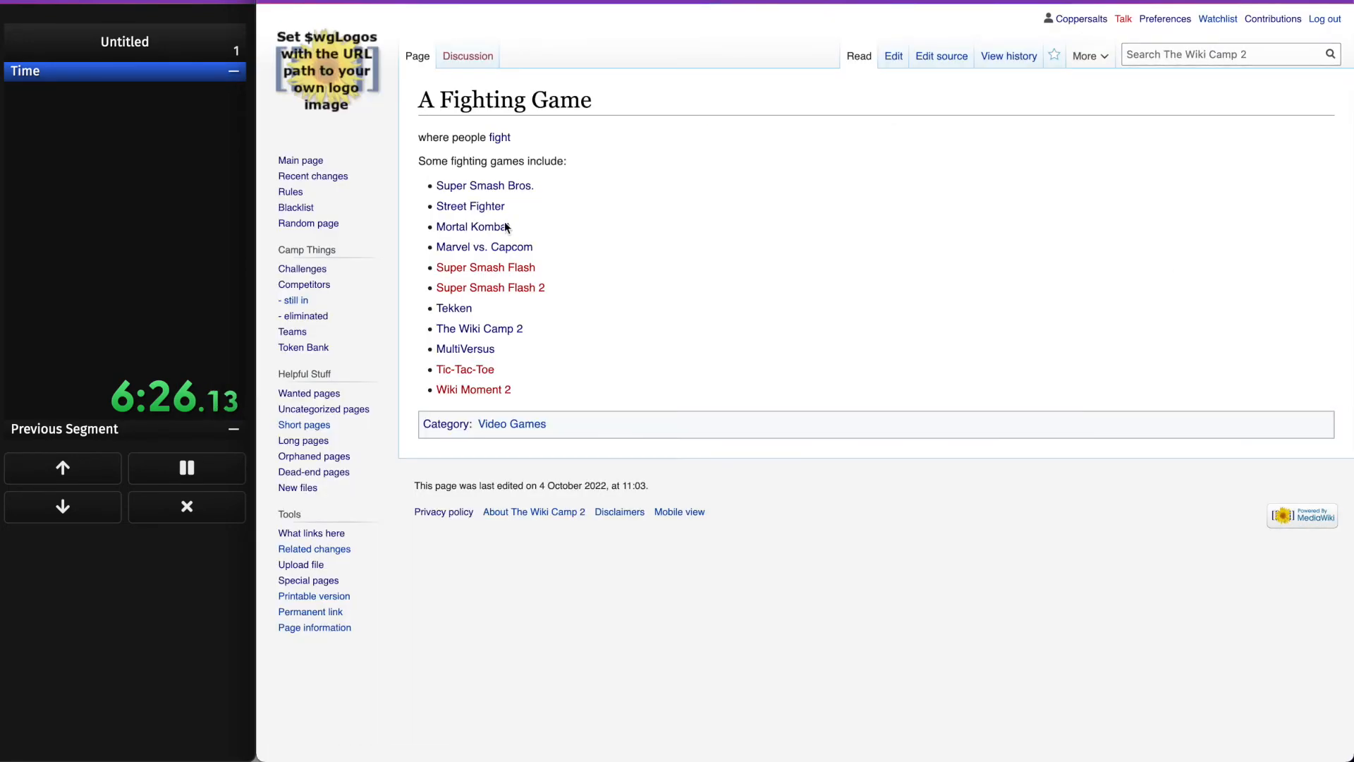
# - Open Street Fighter and pick the 6 input to block the mix, reaching the Challenge Crystal
pyautogui.click(470, 205)
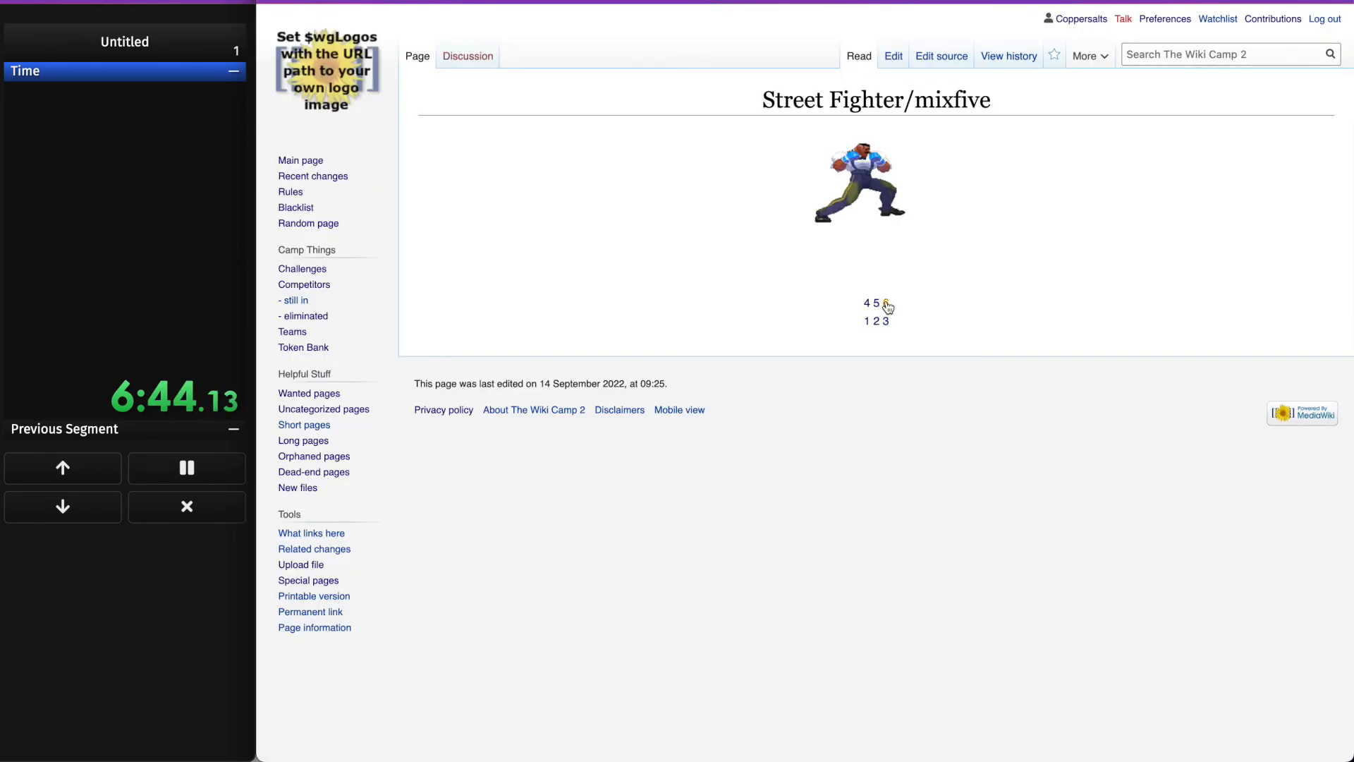
pyautogui.click(885, 305)
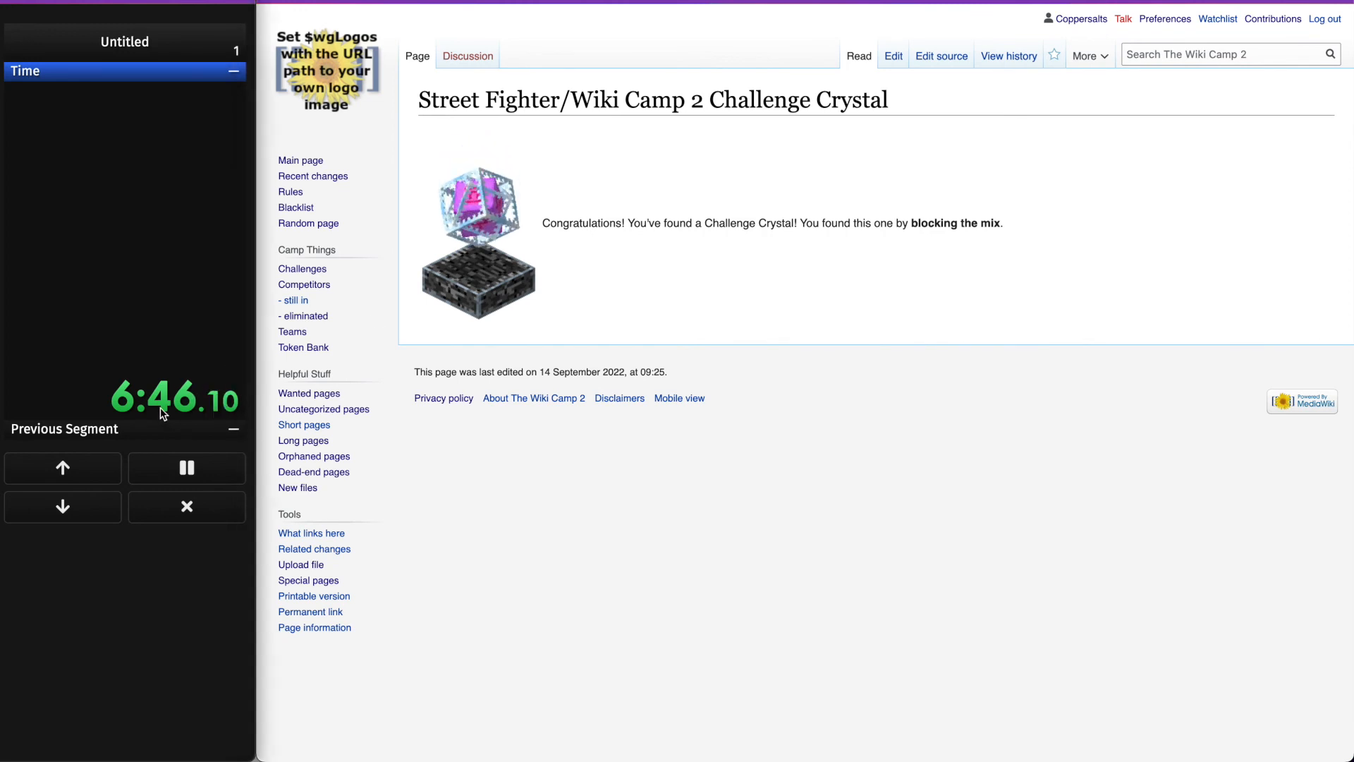